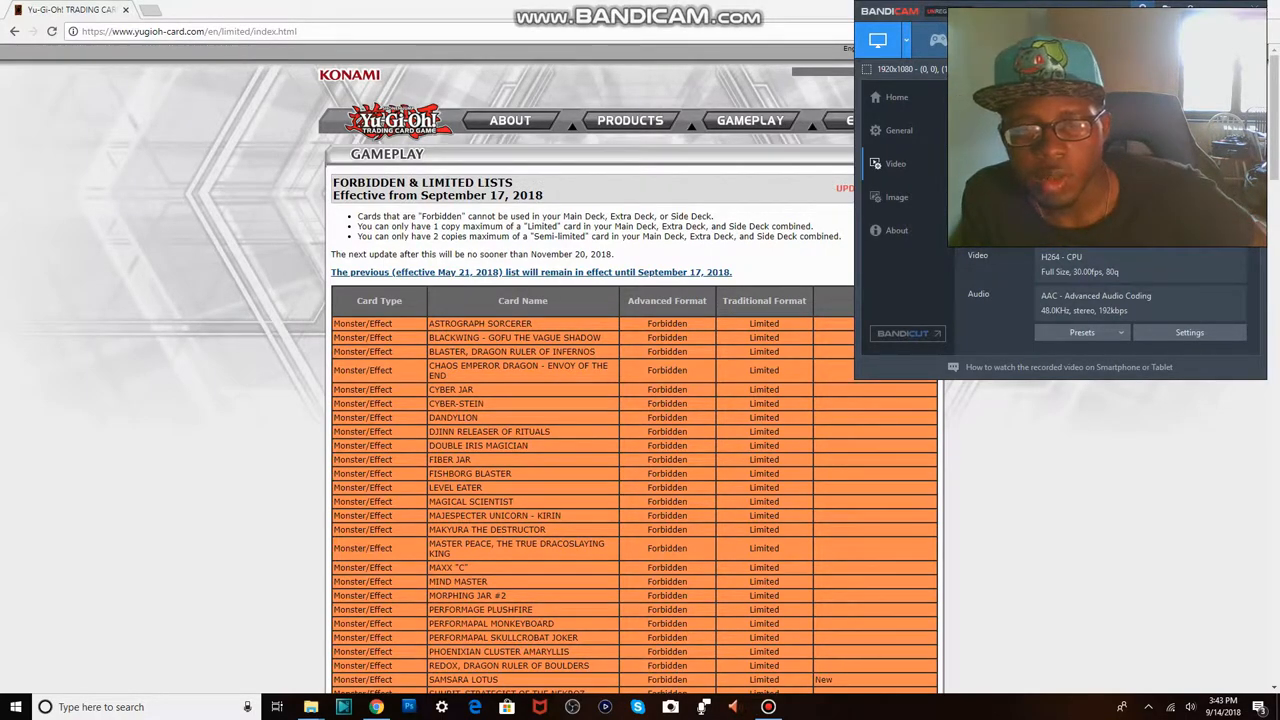
Step: Scroll the Forbidden list and search the web for 'smsara lotus' from a new tab
scroll(down, 3)
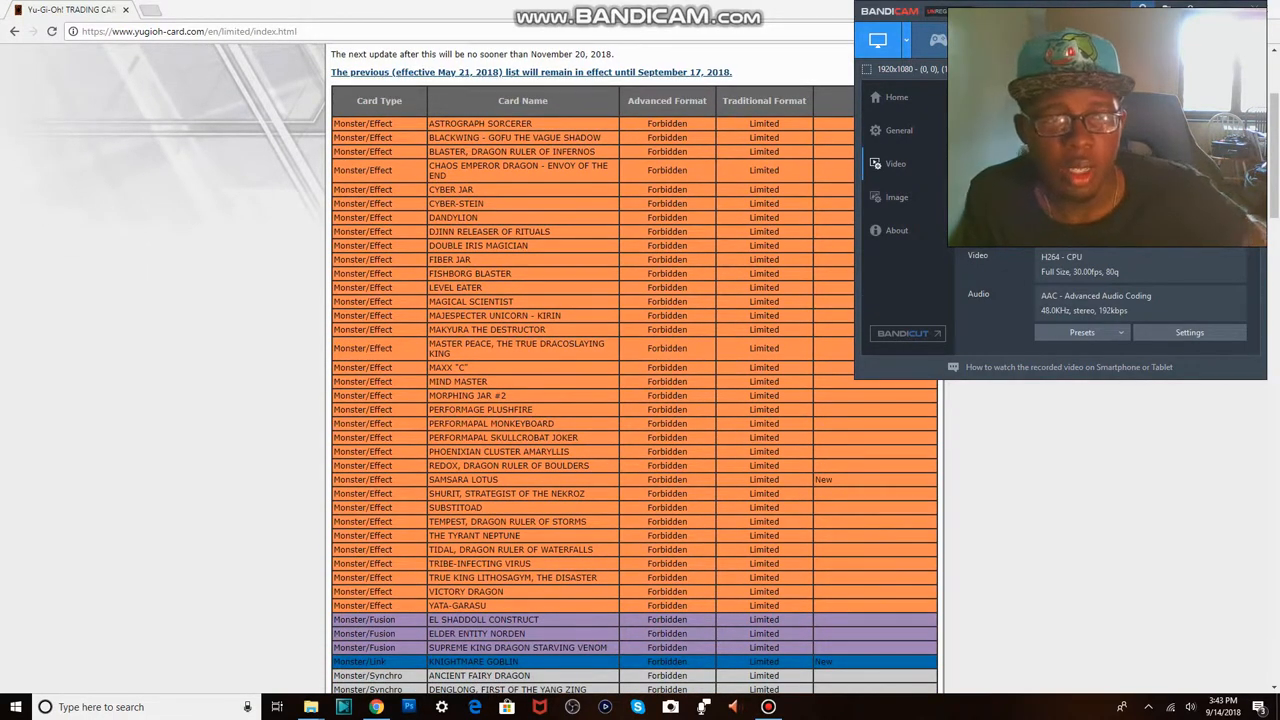
text(smsara lotus)
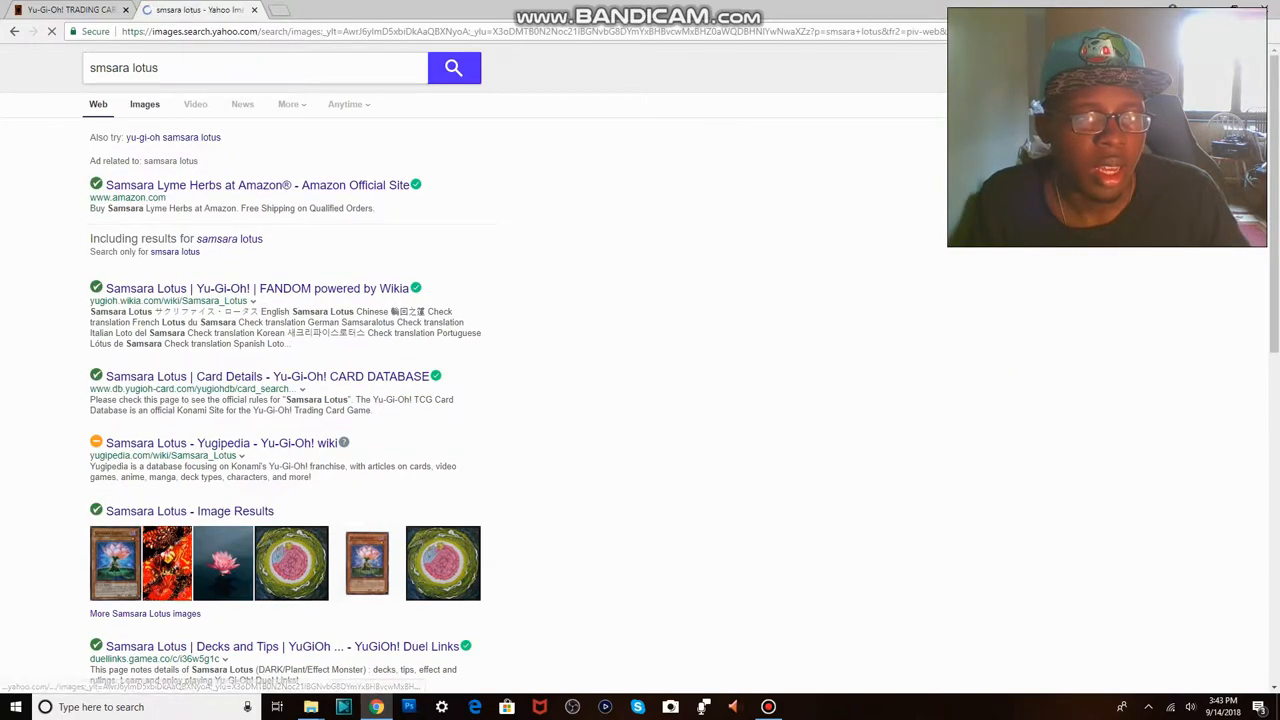
Step: View the full Samsara Lotus card image in Yahoo image results, then return to the list tab
click(144, 104)
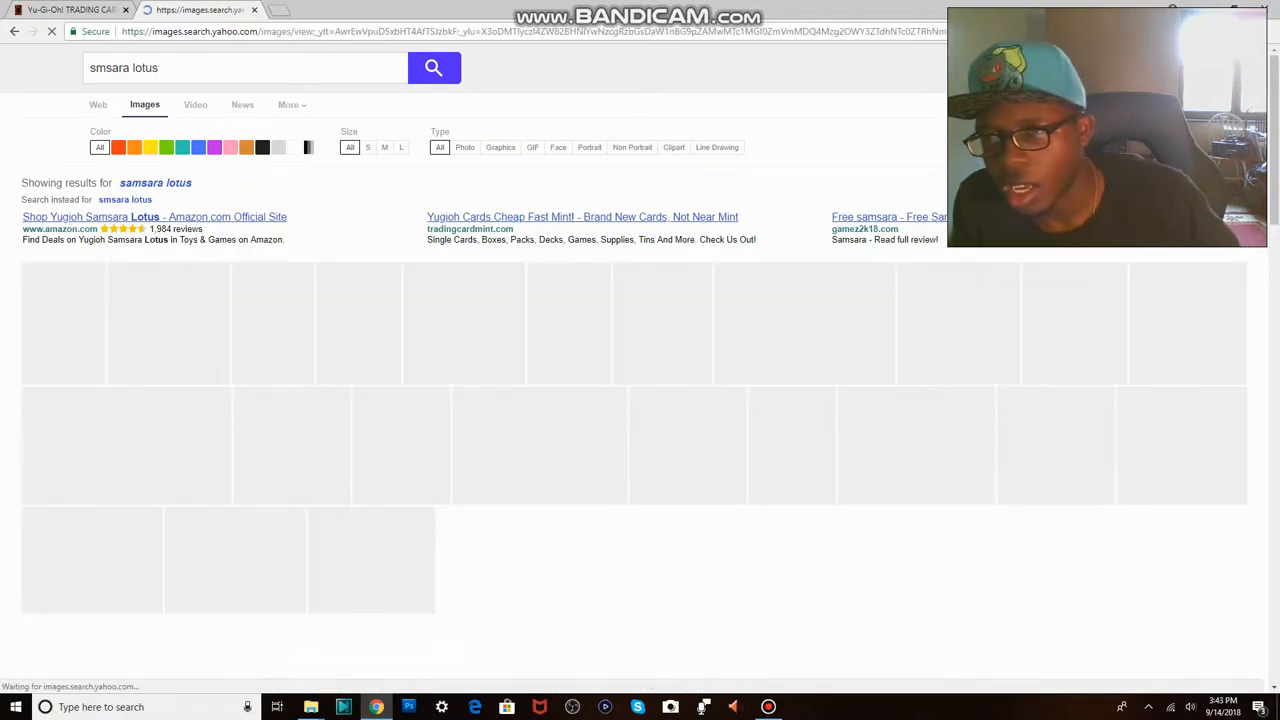
click(64, 322)
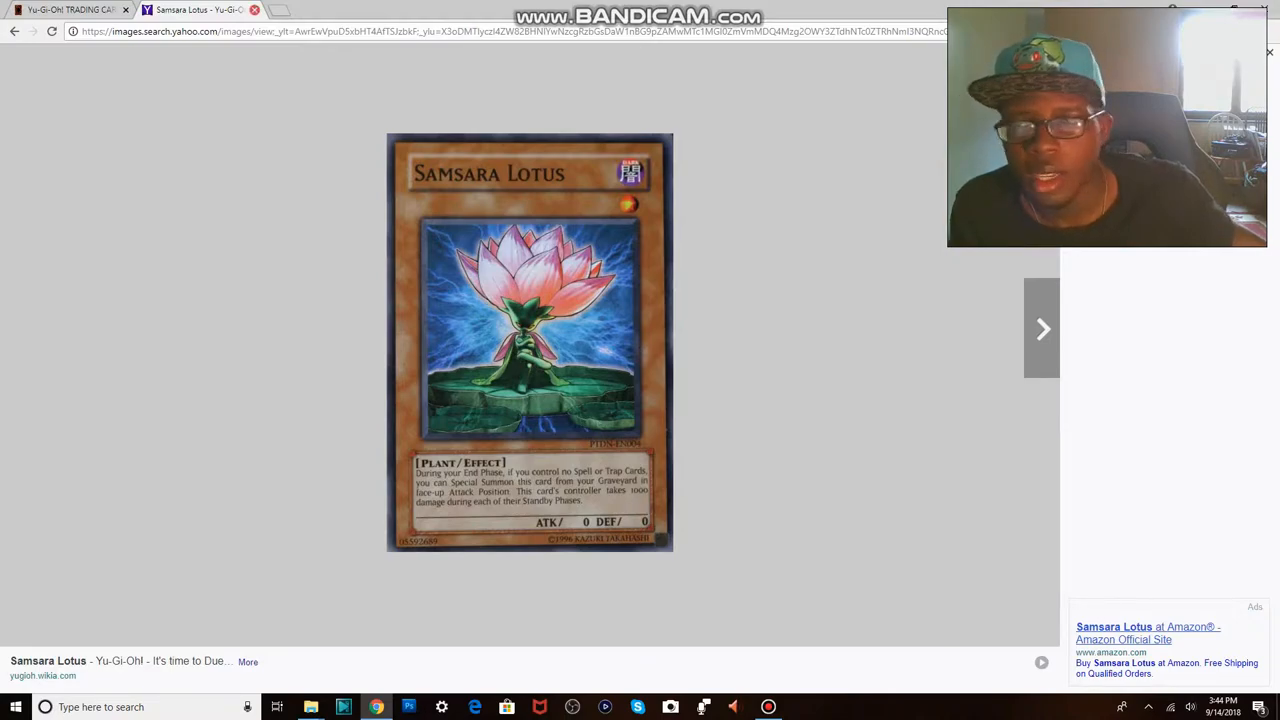
click(72, 12)
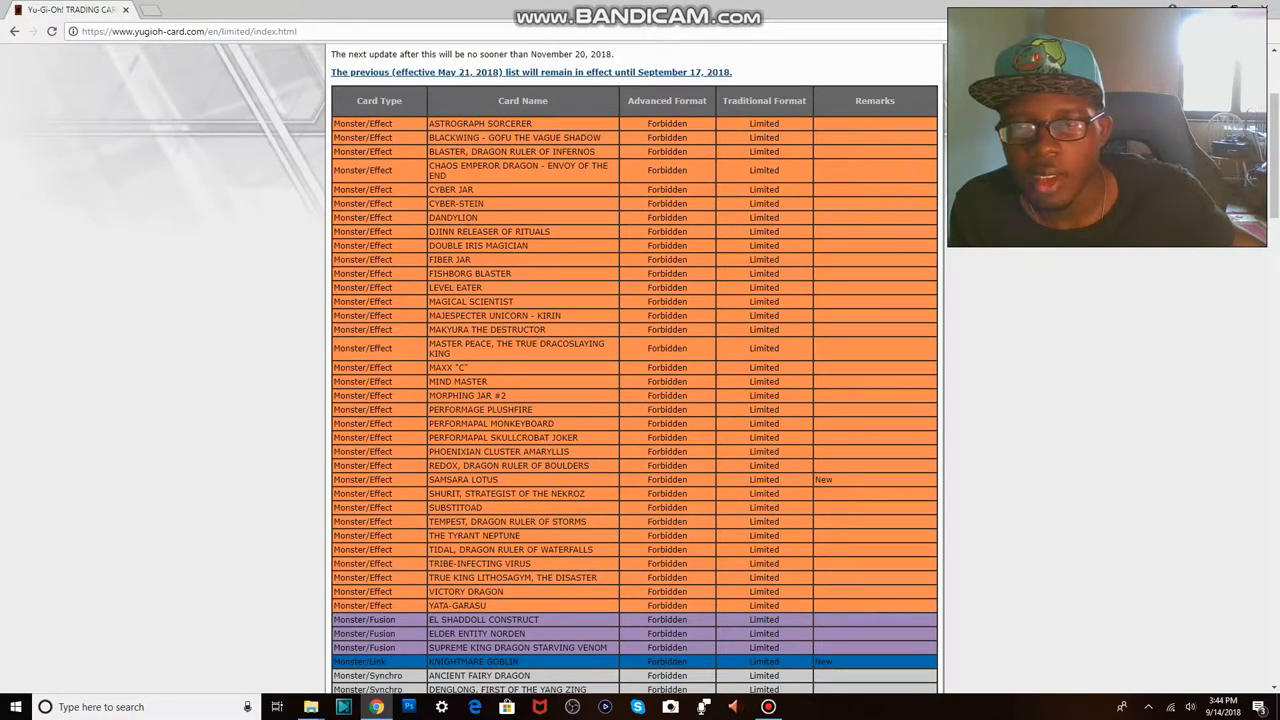
Step: Scroll past M-X-Saber Invoker and the forbidden spells and traps to the Limited table
scroll(down, 3)
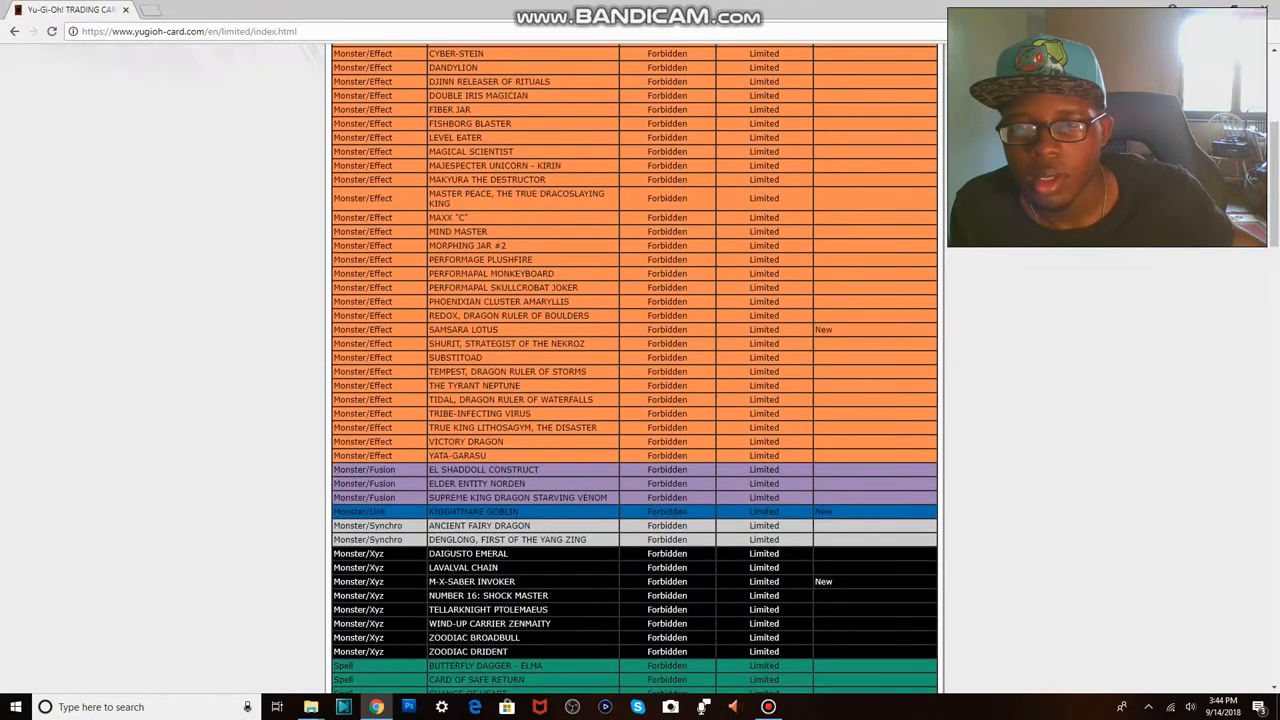
scroll(down, 3)
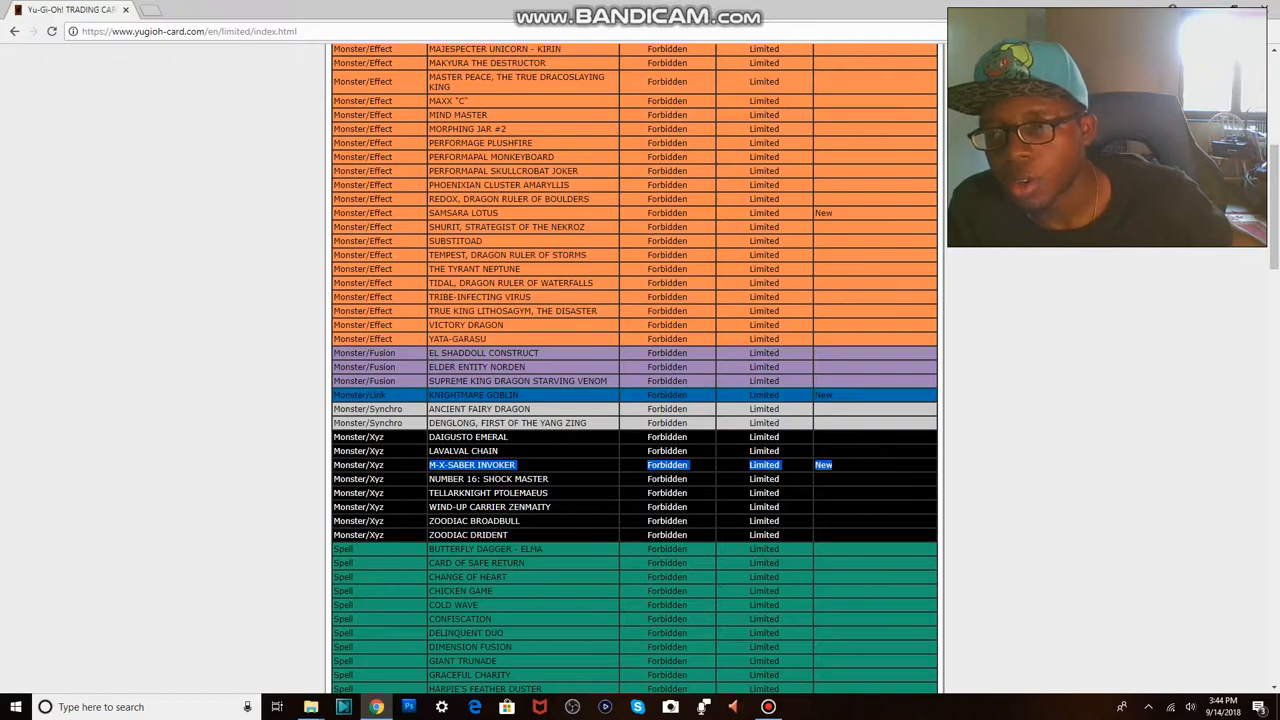
scroll(down, 3)
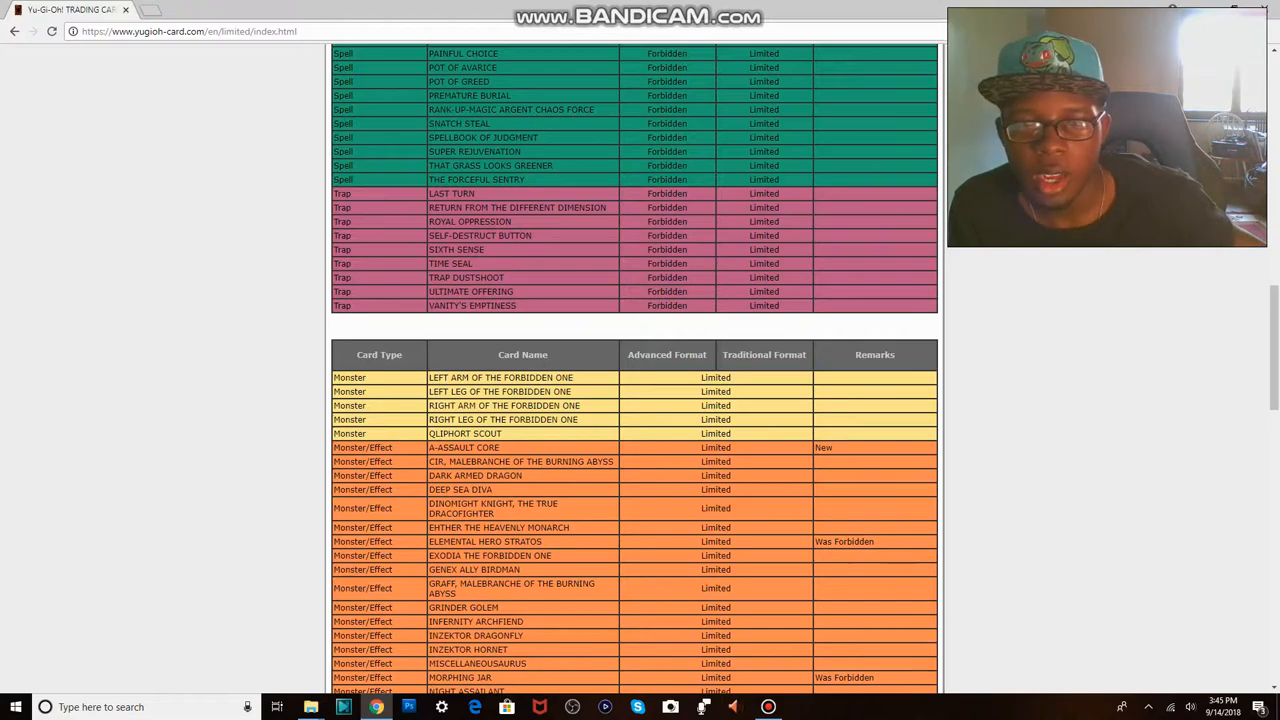
Step: Highlight Elemental Hero Stratos on the Limited list and scroll down toward Morphing Jar
double_click(472, 448)
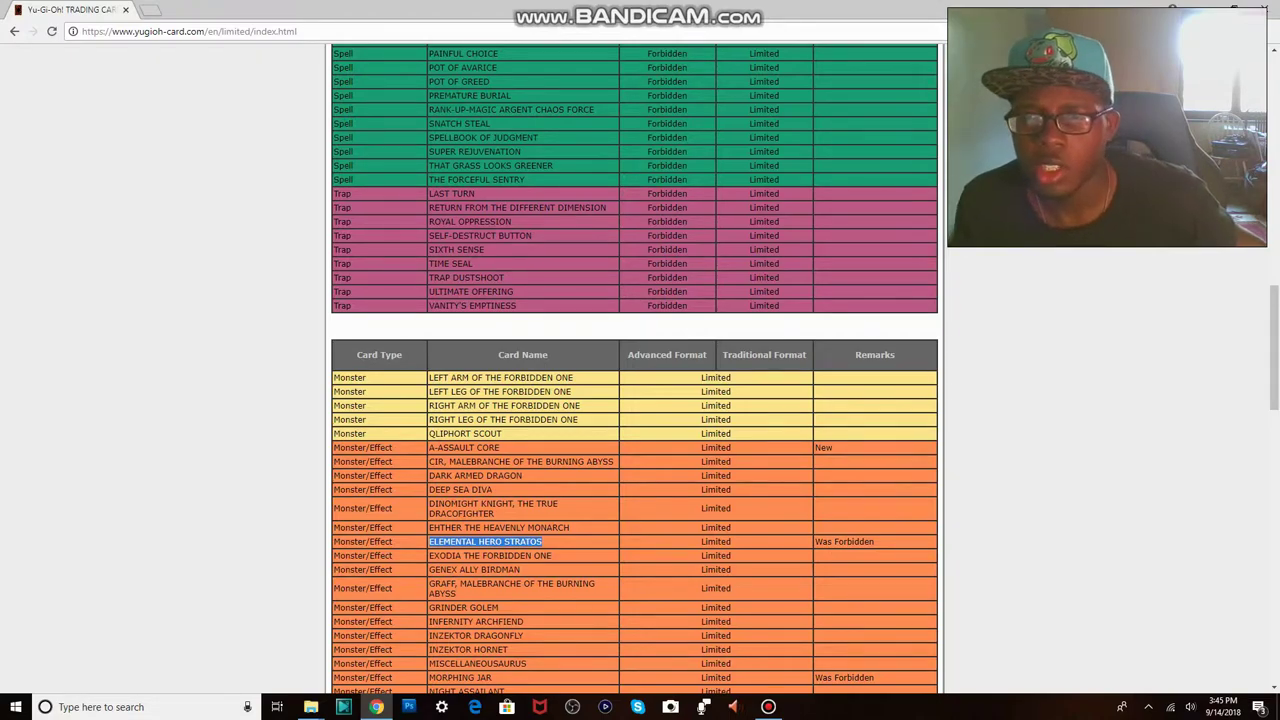
scroll(down, 3)
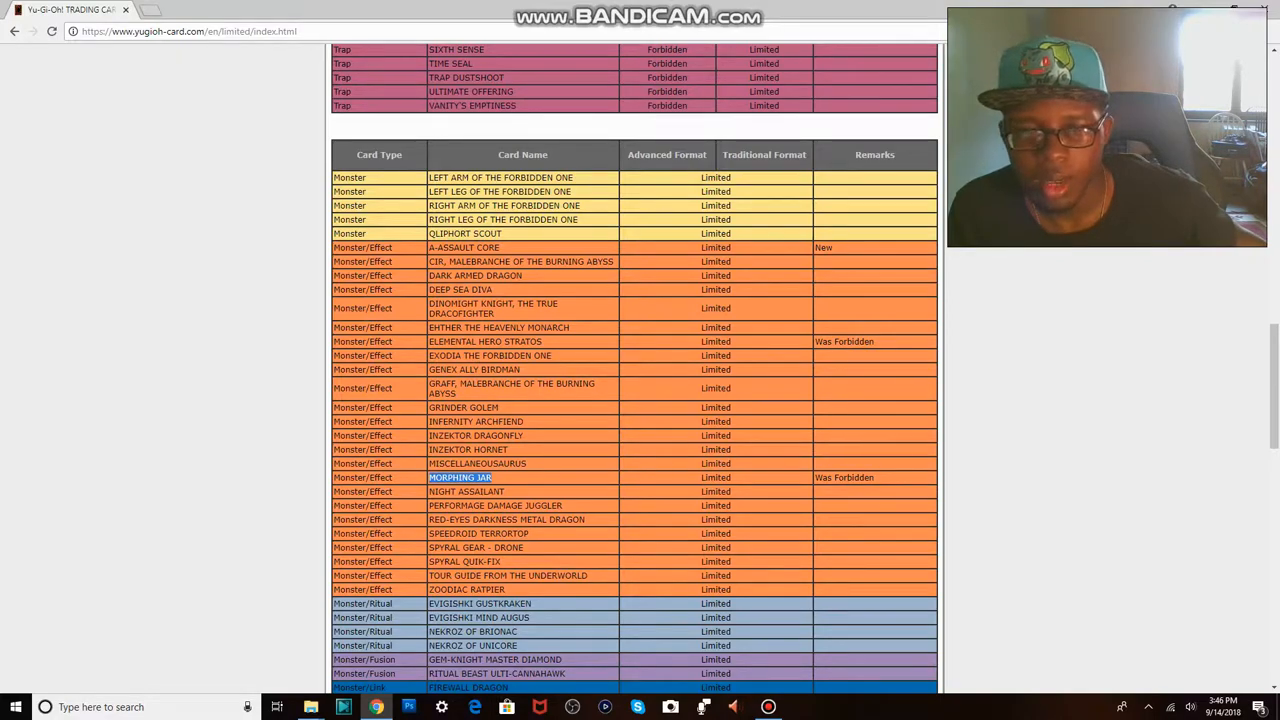
Step: Scroll the Limited list past Ritual, Fusion, Link, Synchro and Xyz monsters to the first spells
scroll(down, 3)
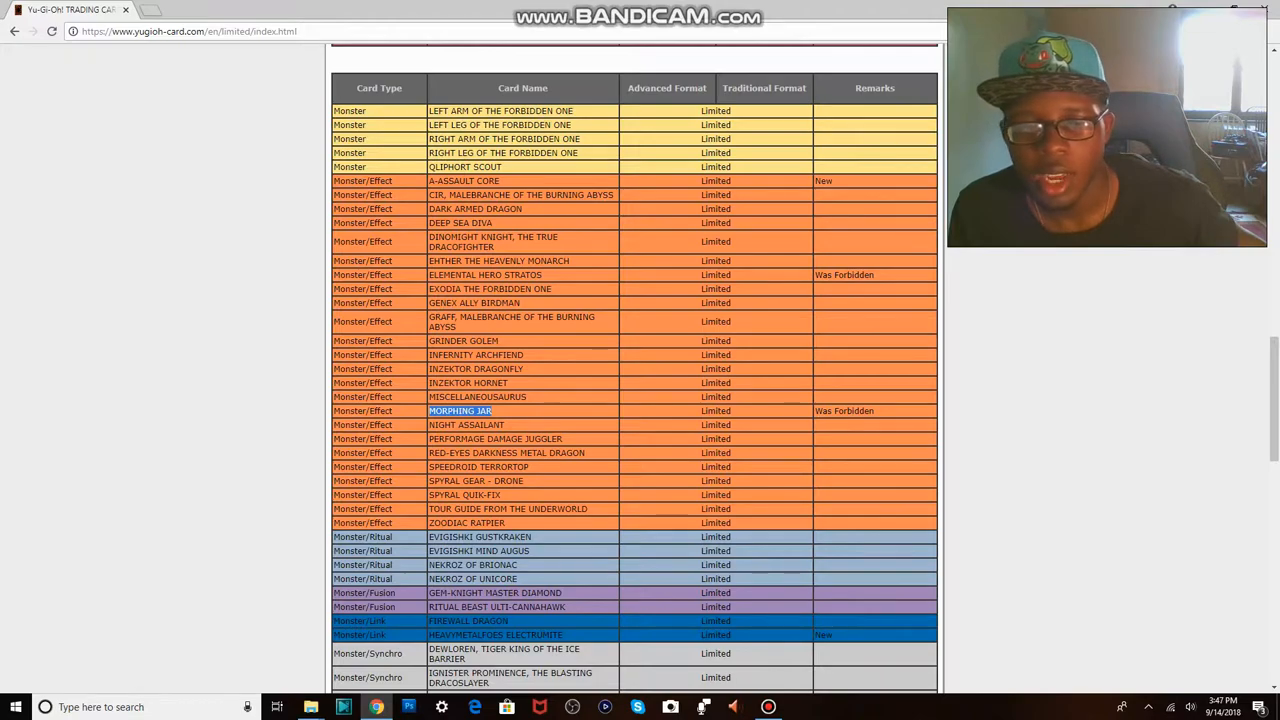
scroll(down, 3)
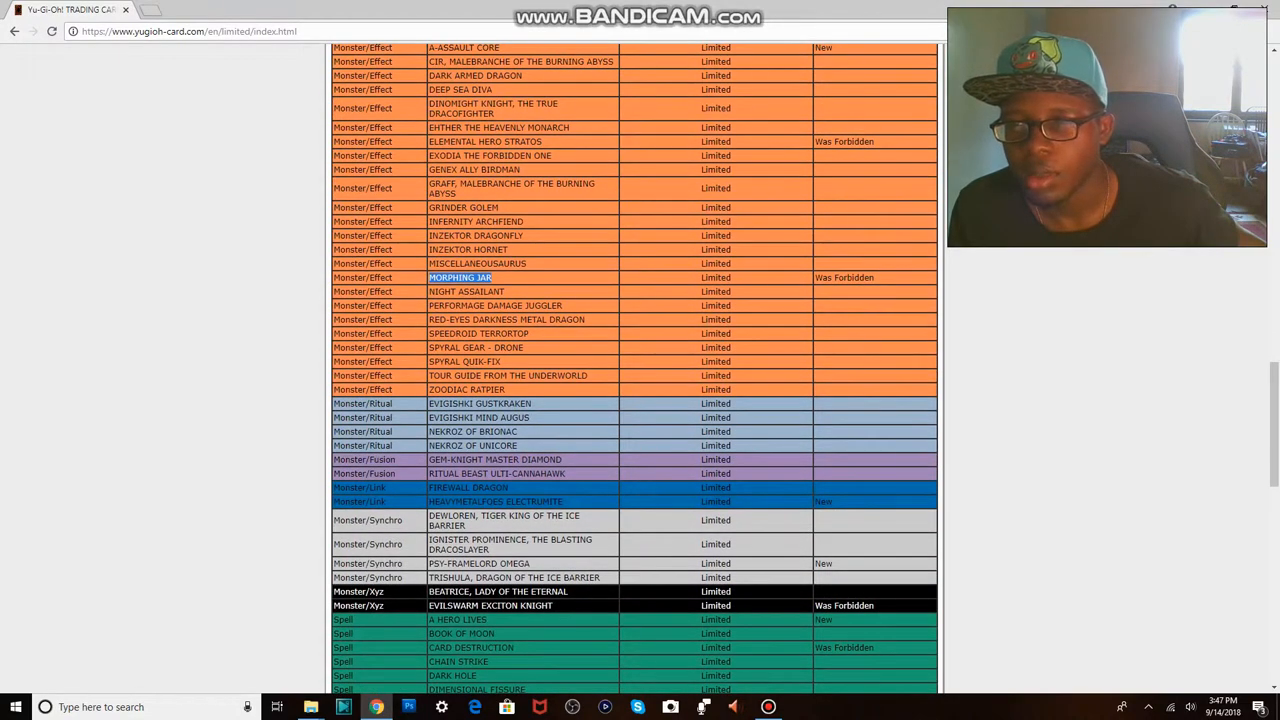
scroll(down, 3)
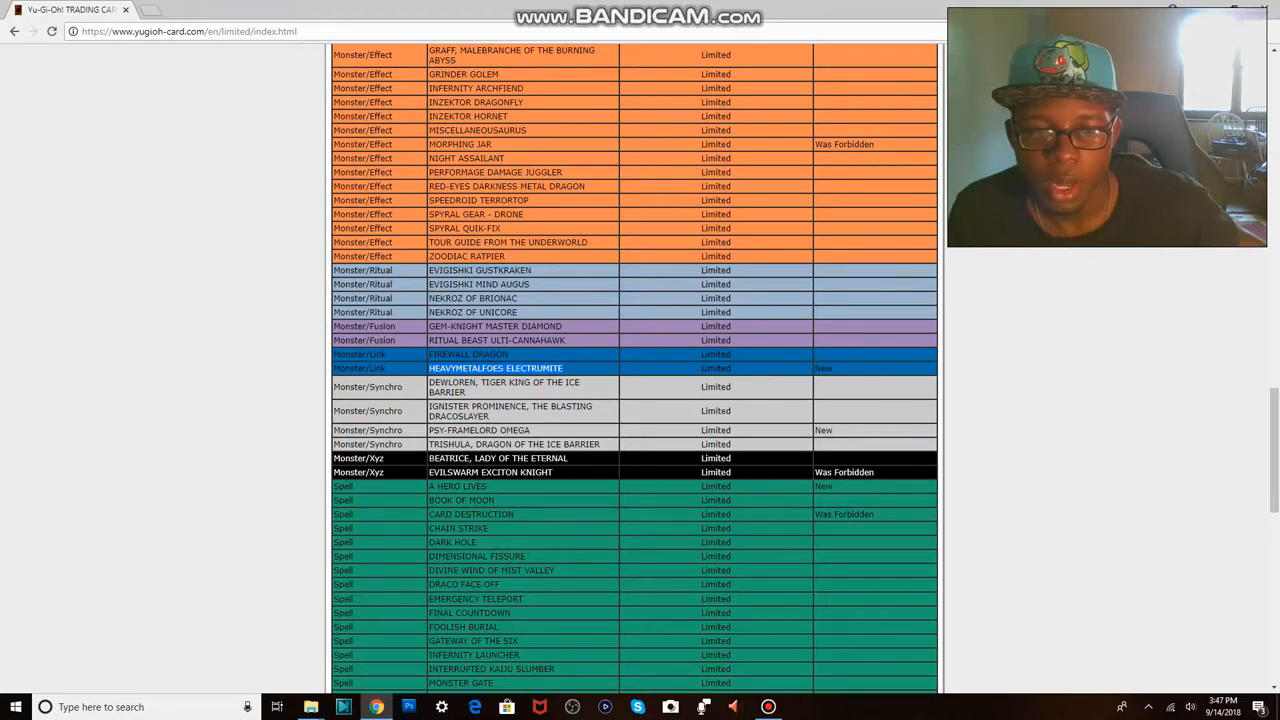
Step: Highlight a Link monster entry and Evilswarm Exciton Knight on the Limited list
double_click(478, 430)
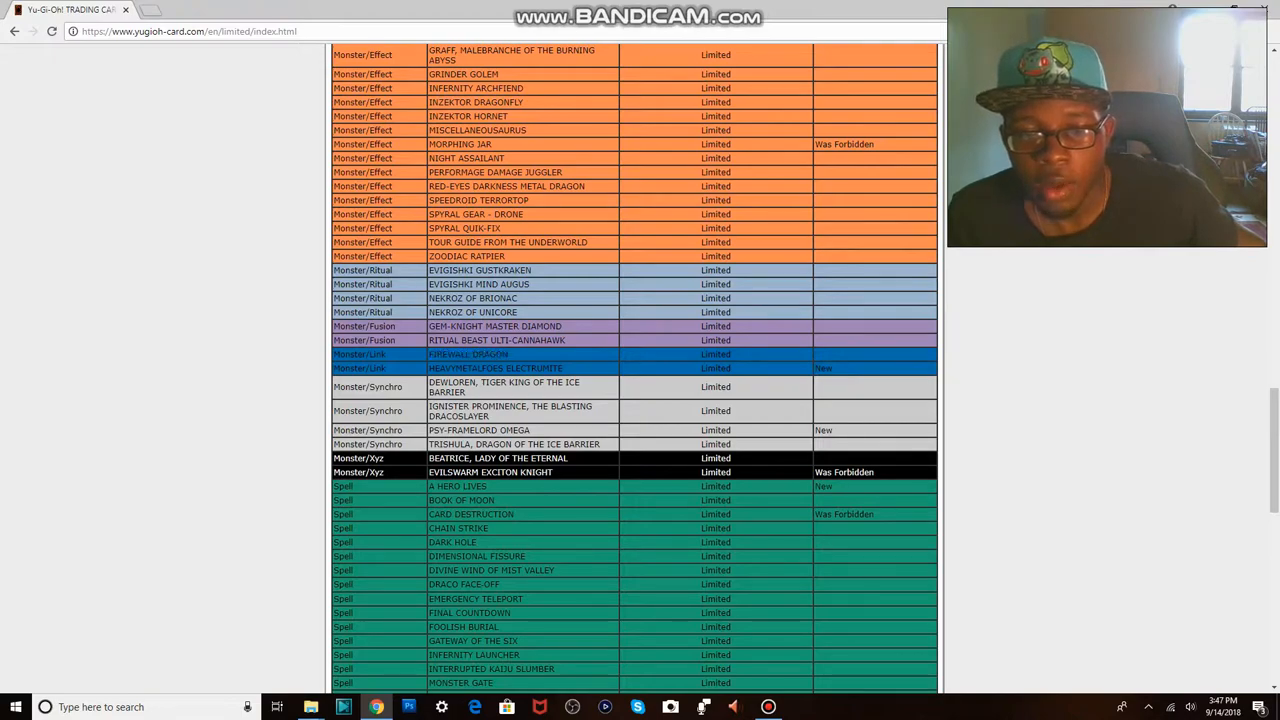
double_click(492, 472)
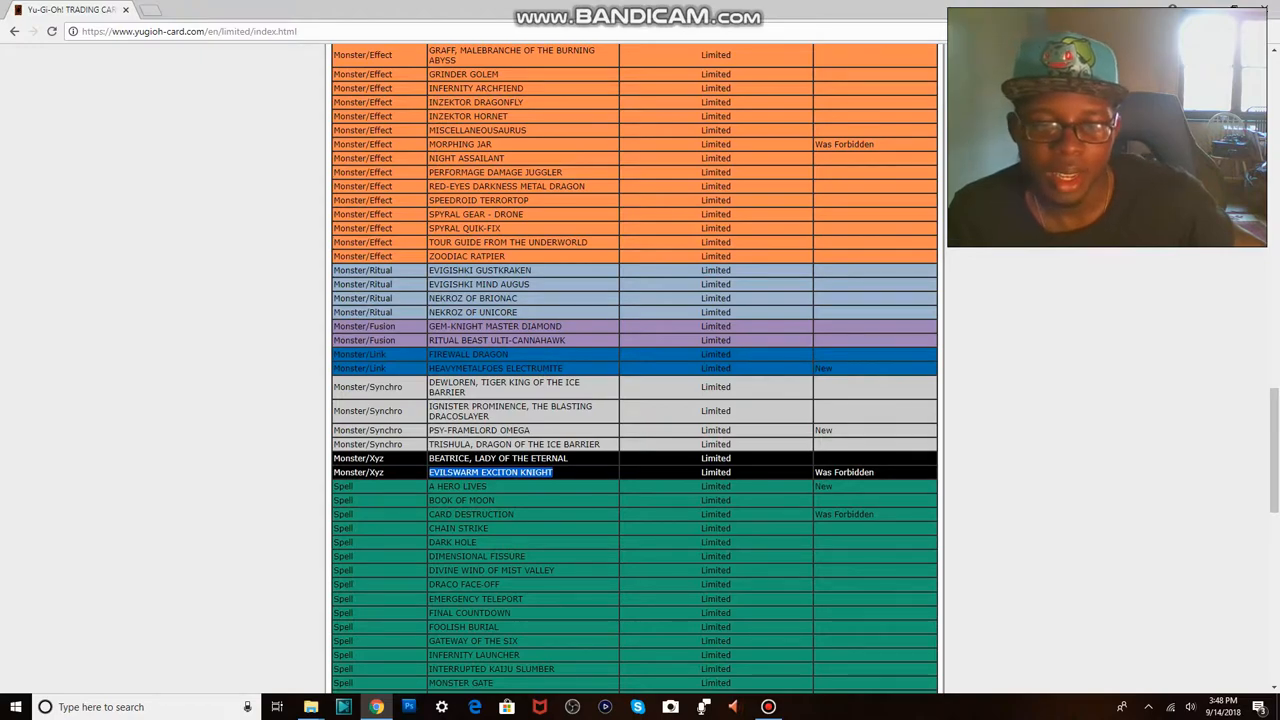
Step: Scroll through the Limited spells down to the first Limited traps
scroll(down, 3)
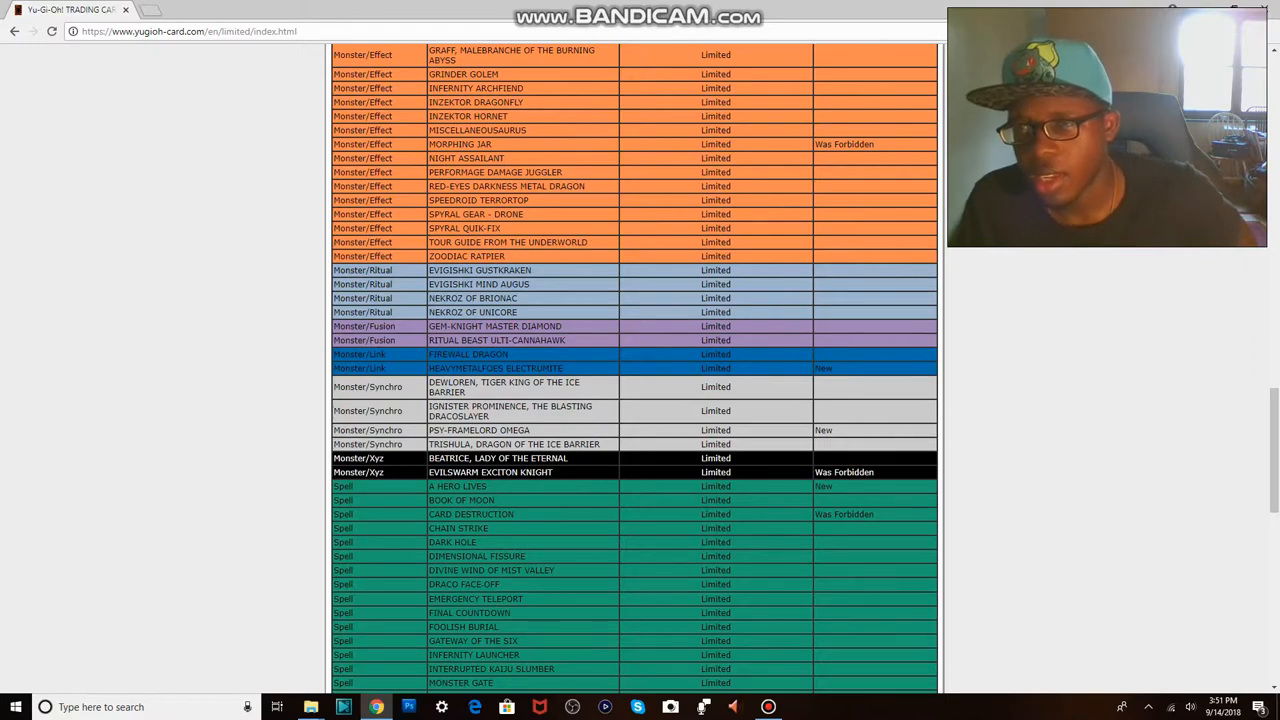
scroll(down, 3)
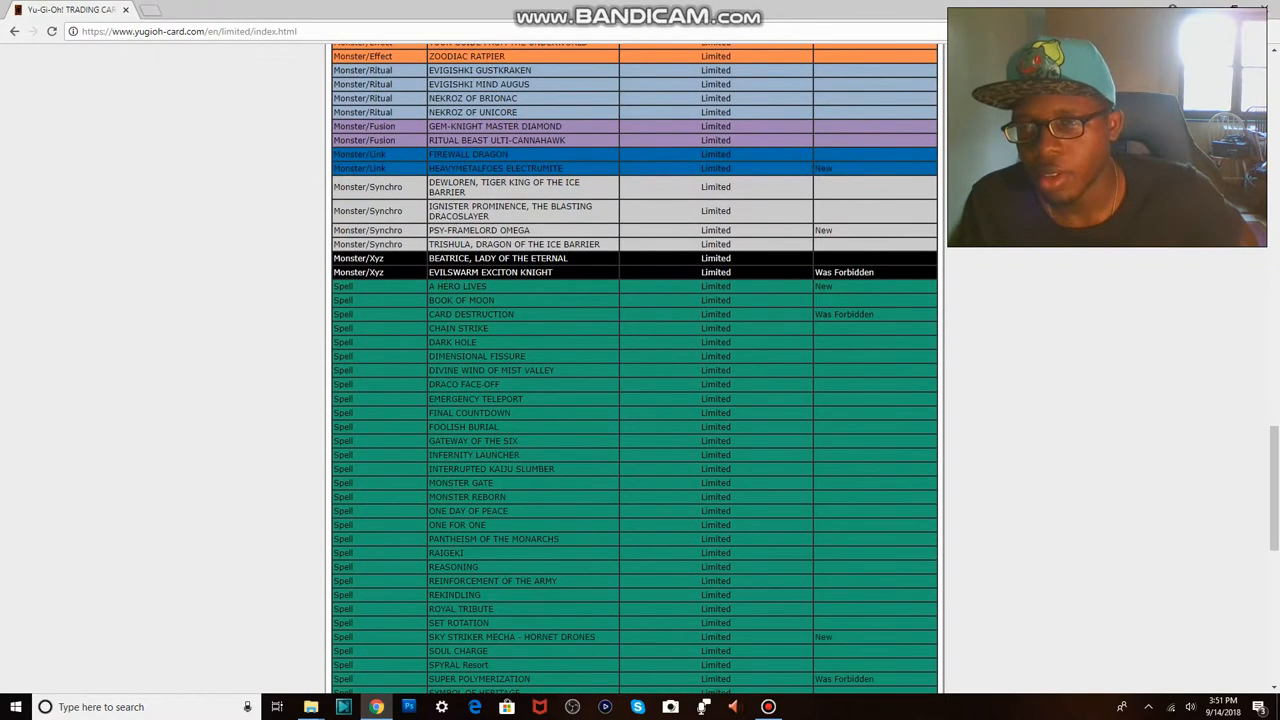
scroll(down, 3)
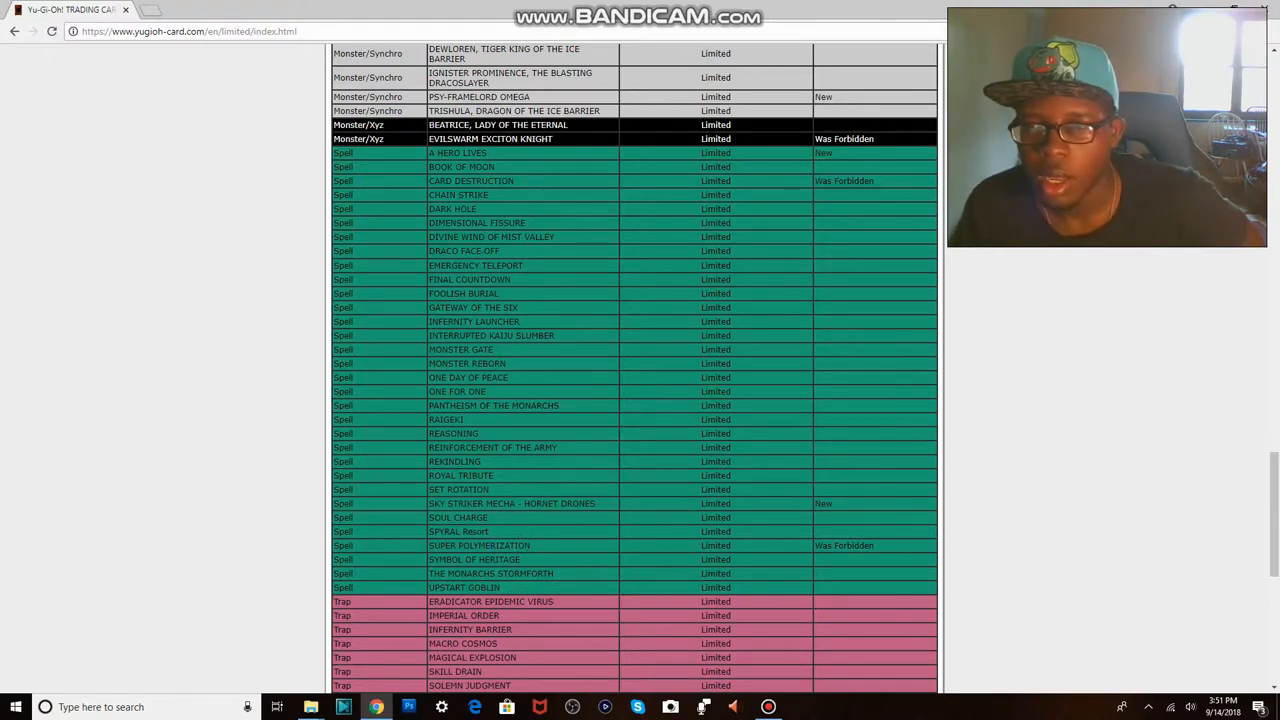
Step: Scroll past the Limited traps to the Semi-Limited and No Longer On List tables
scroll(down, 3)
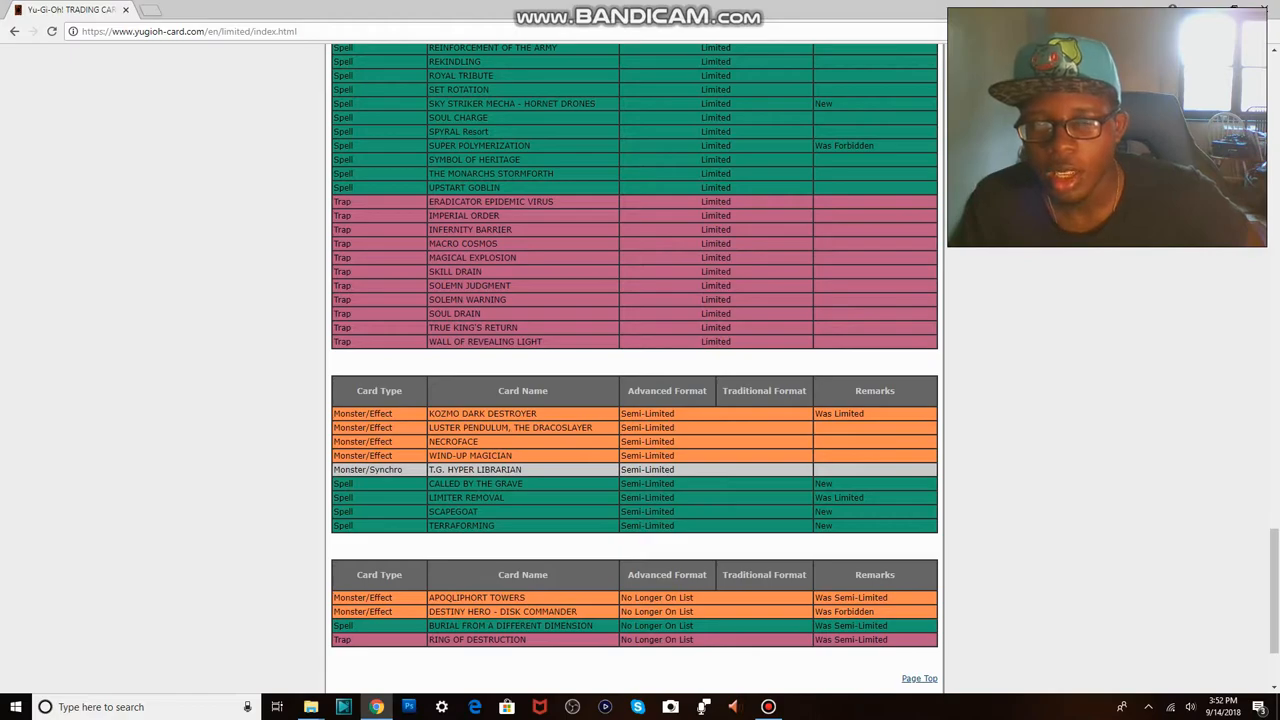
Step: Highlight Apolliphort Towers and Destiny Hero - Disk Commander in the No Longer On List table
double_click(476, 482)
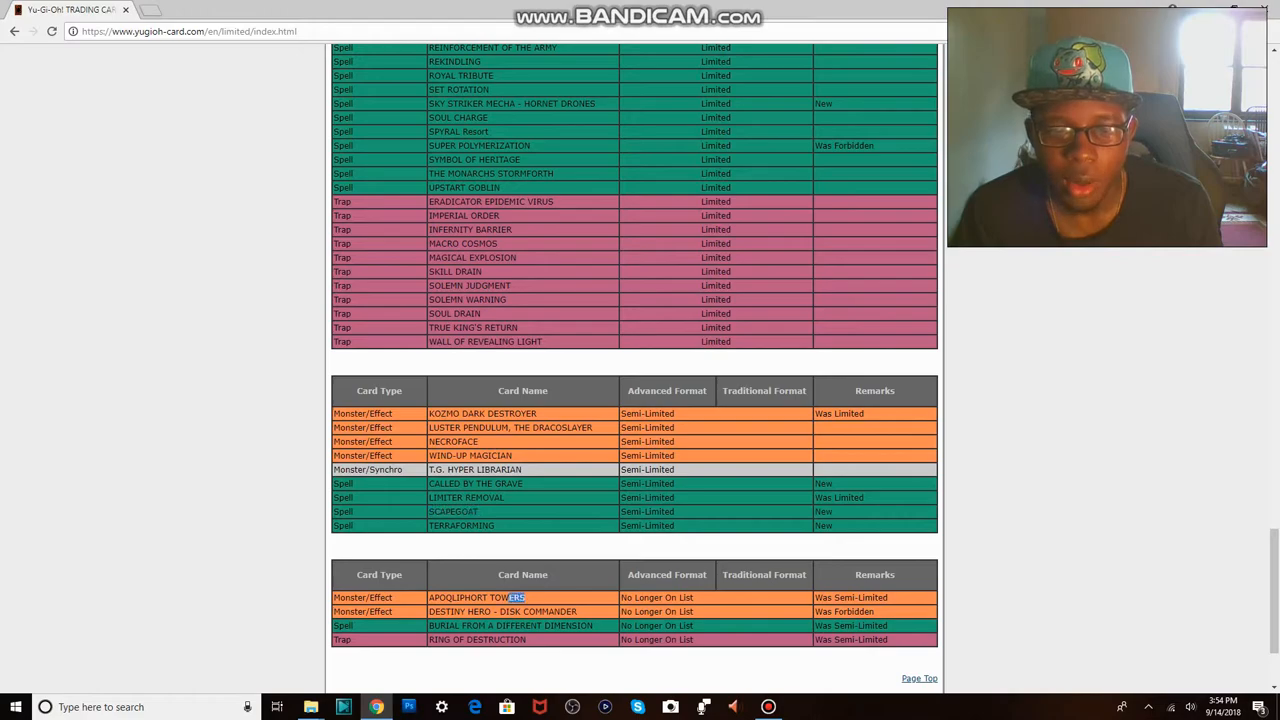
double_click(476, 596)
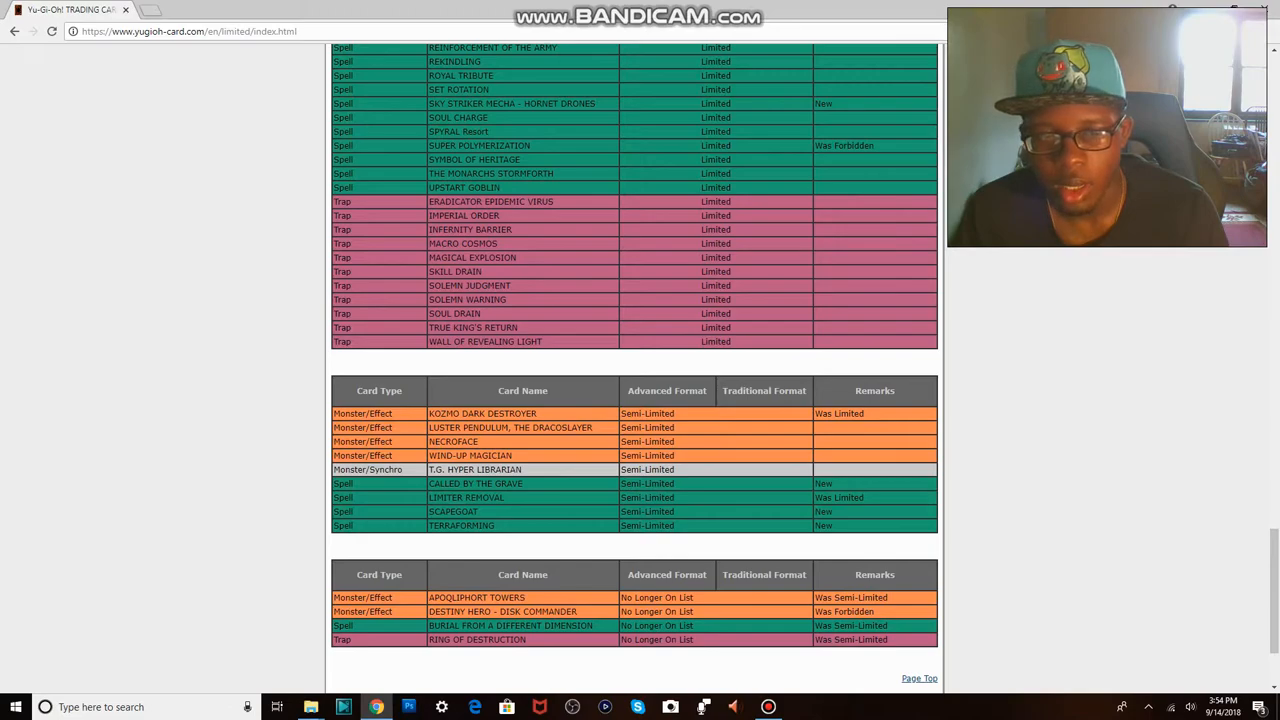
double_click(476, 596)
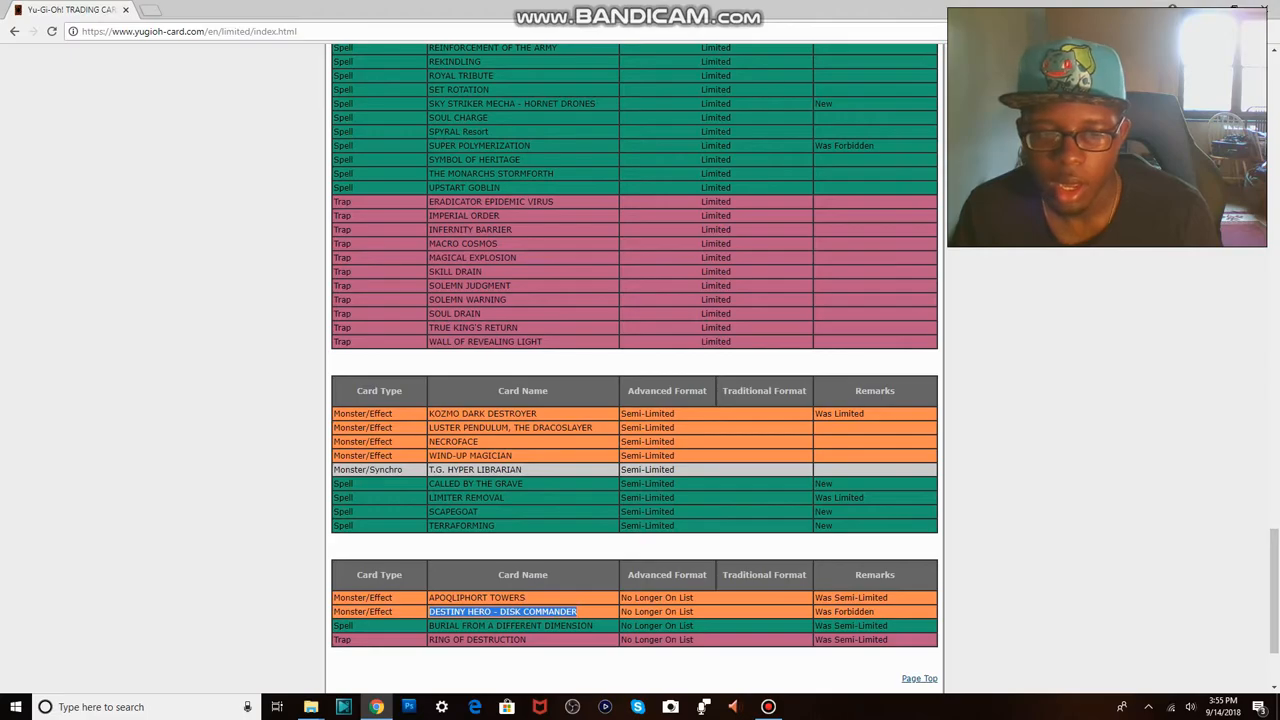
scroll(up, 3)
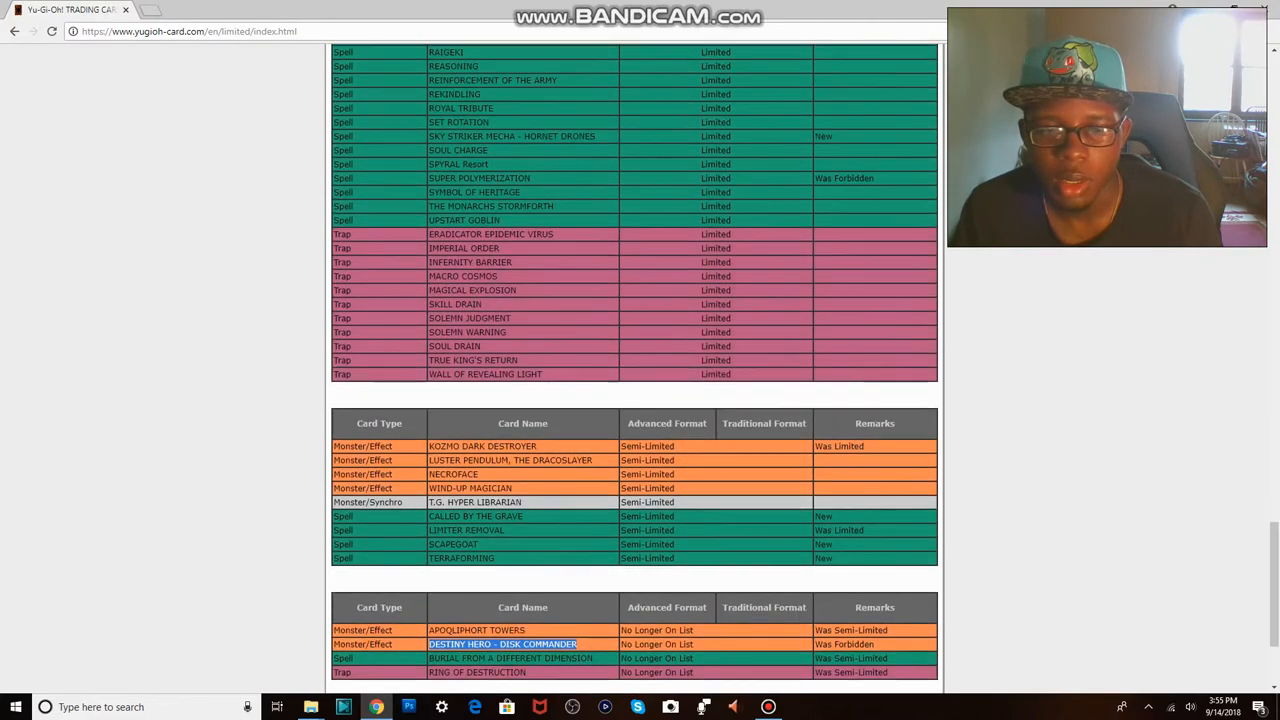
Step: Highlight Ring of Destruction at the page bottom, then scroll back up to the Forbidden cards
scroll(down, 3)
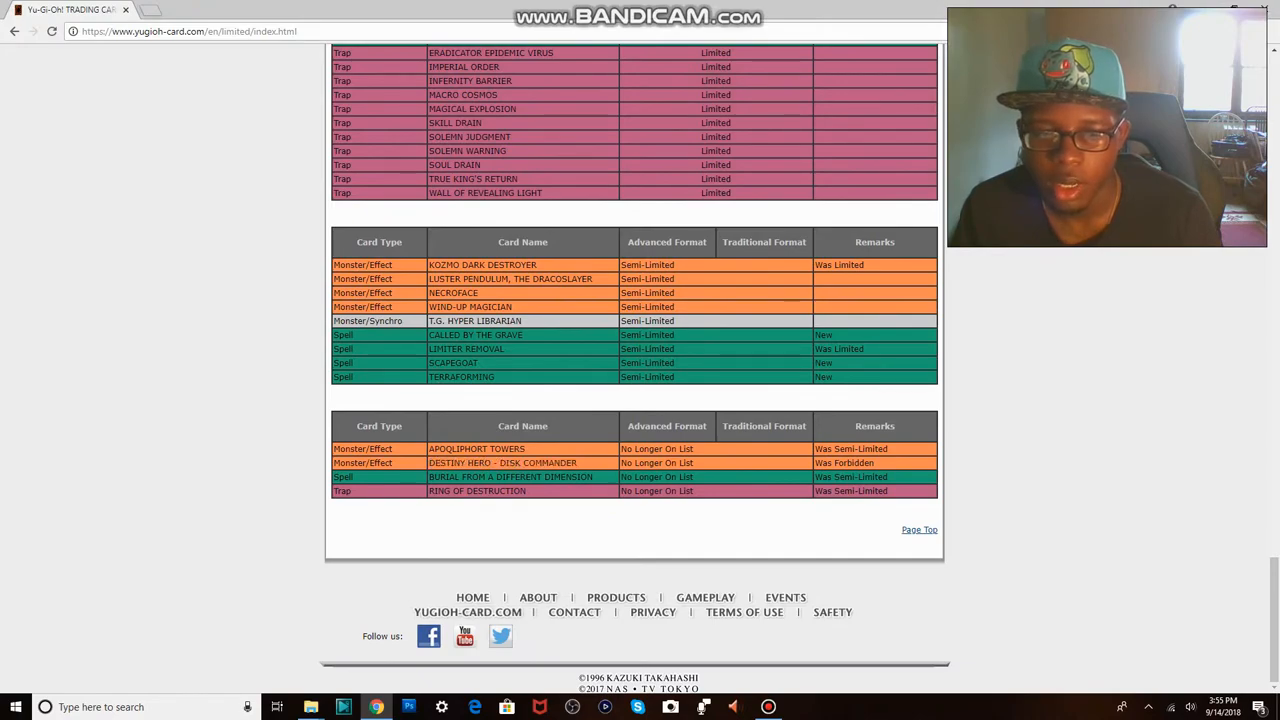
double_click(510, 476)
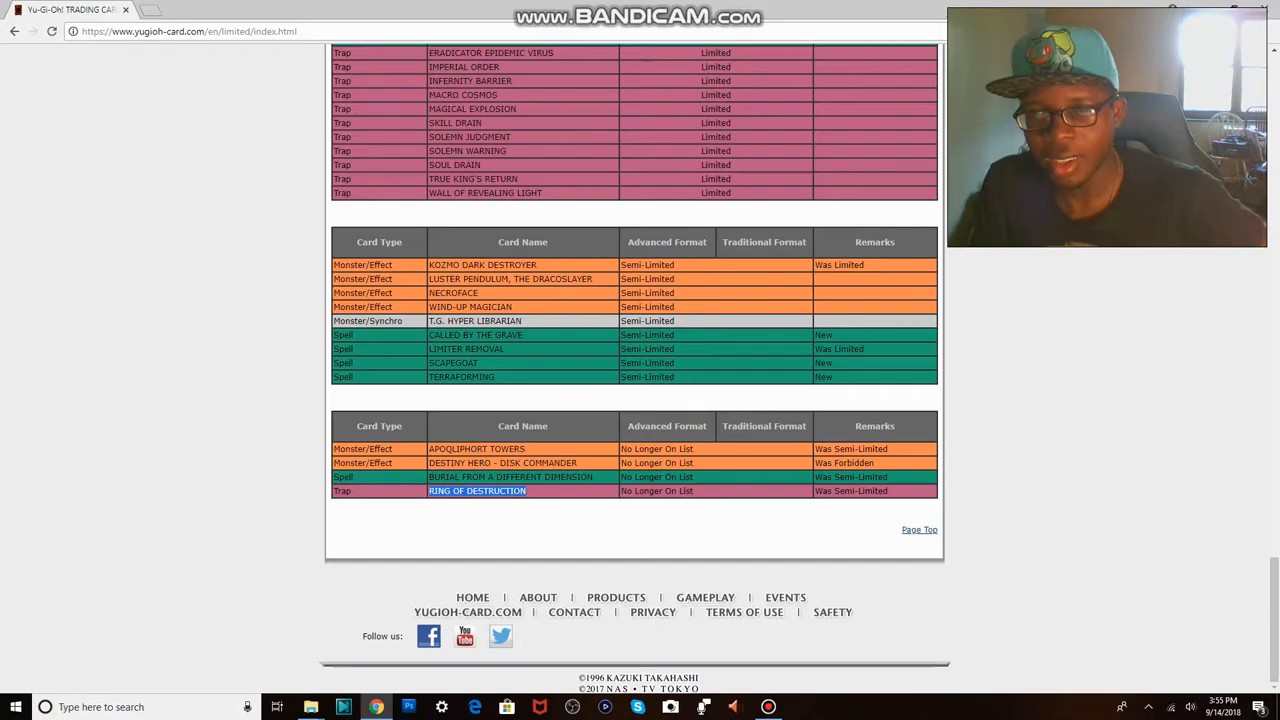
scroll(up, 3)
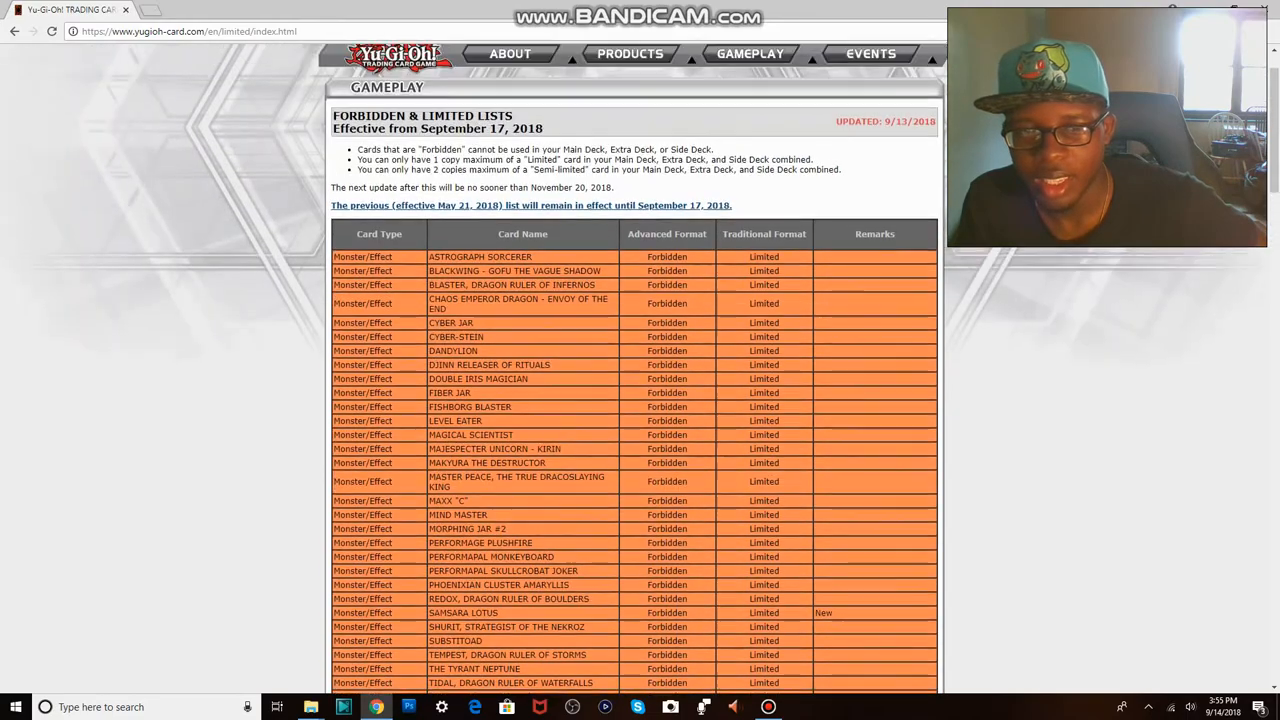
scroll(down, 3)
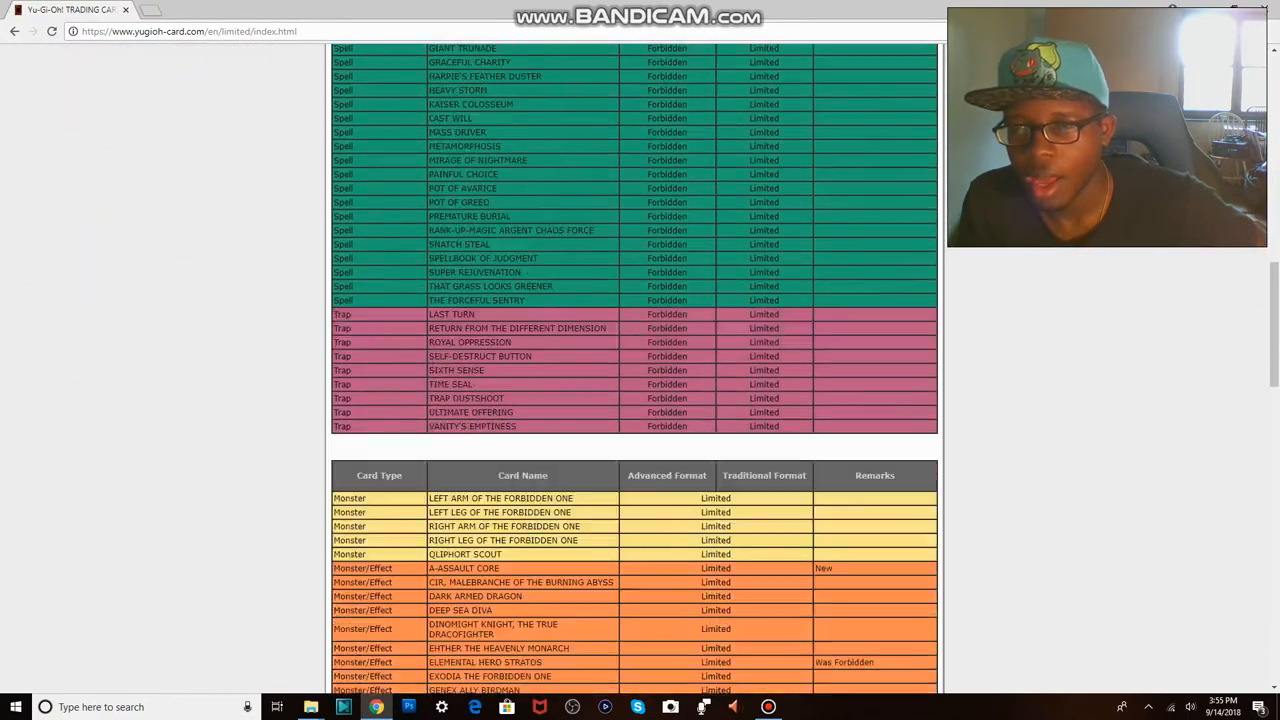
Step: Scroll down the Limited list to Sky Striker Mecha - Hornet Drones and the Semi-Limited cards
scroll(down, 3)
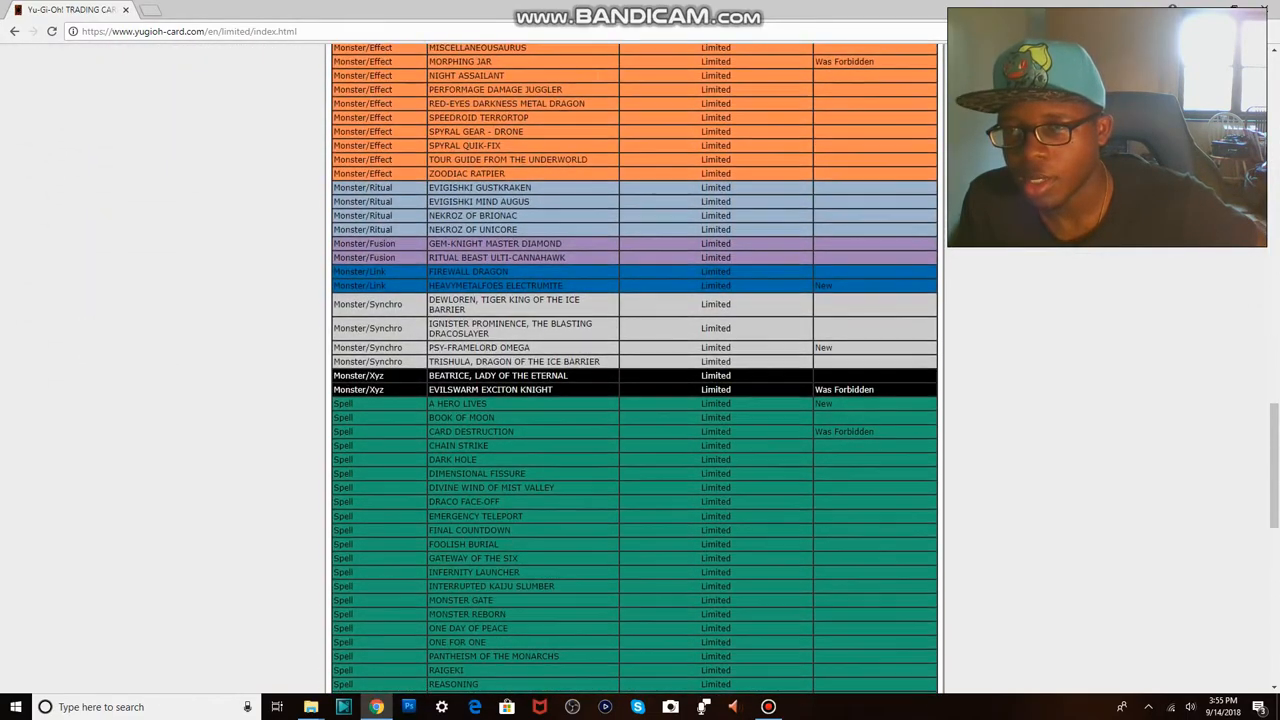
scroll(down, 3)
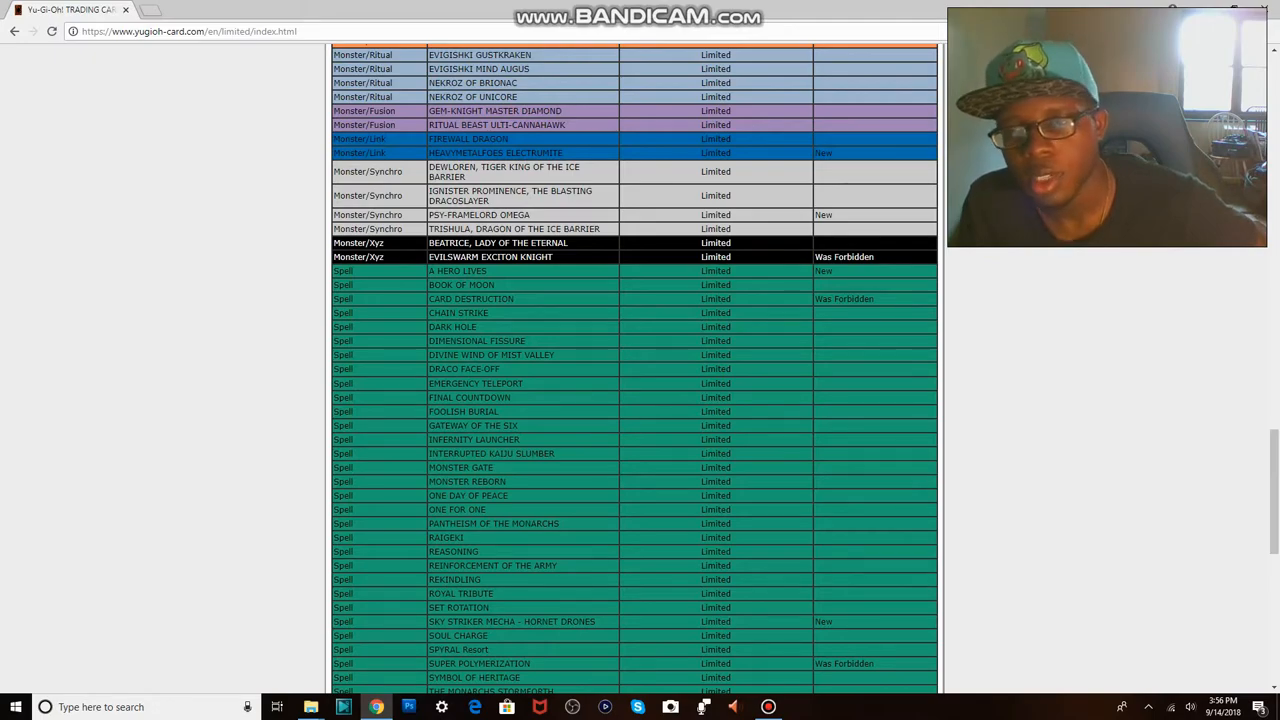
scroll(down, 3)
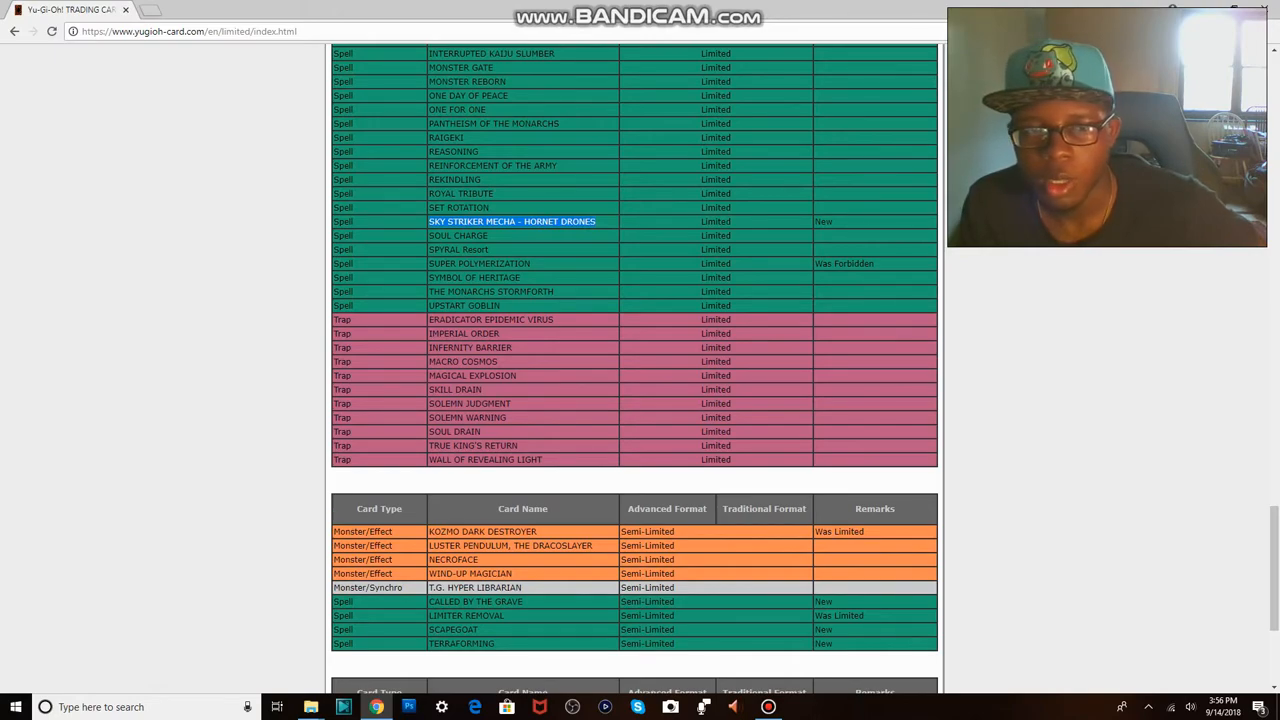
scroll(down, 3)
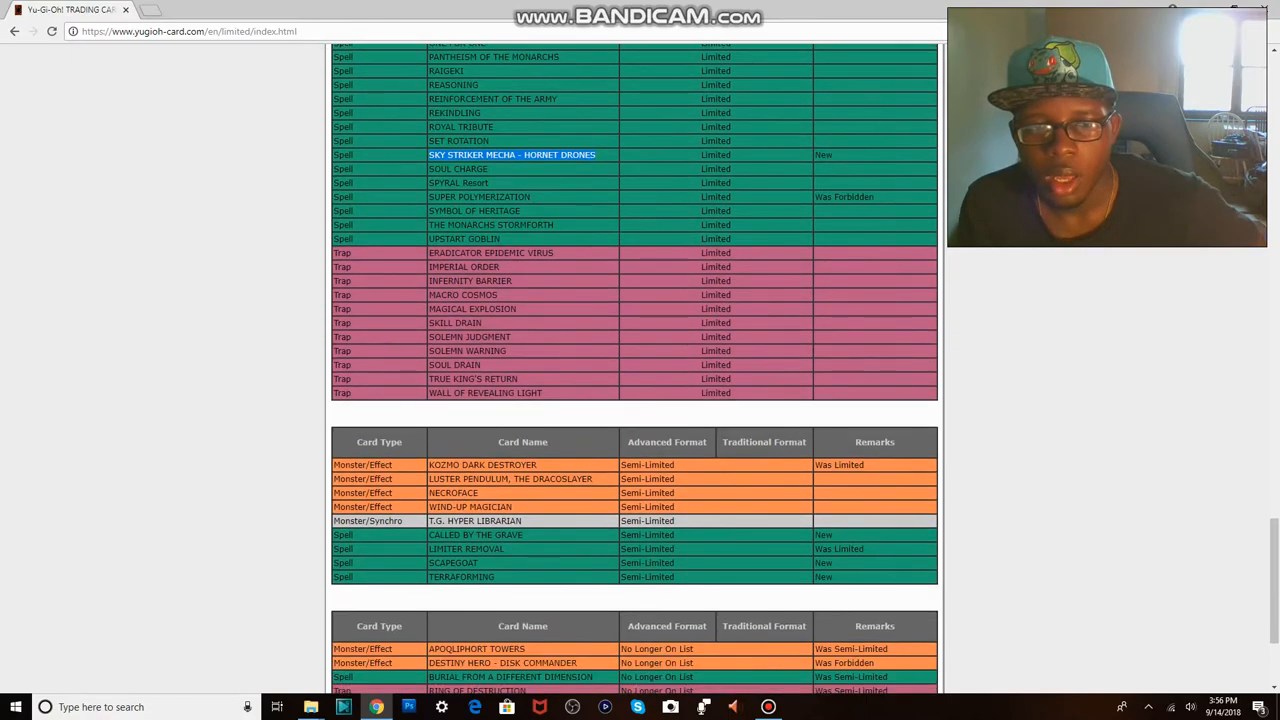
Step: Scroll back up from the Semi-Limited tables to the Limited Synchro, Xyz and Spell rows
scroll(down, 3)
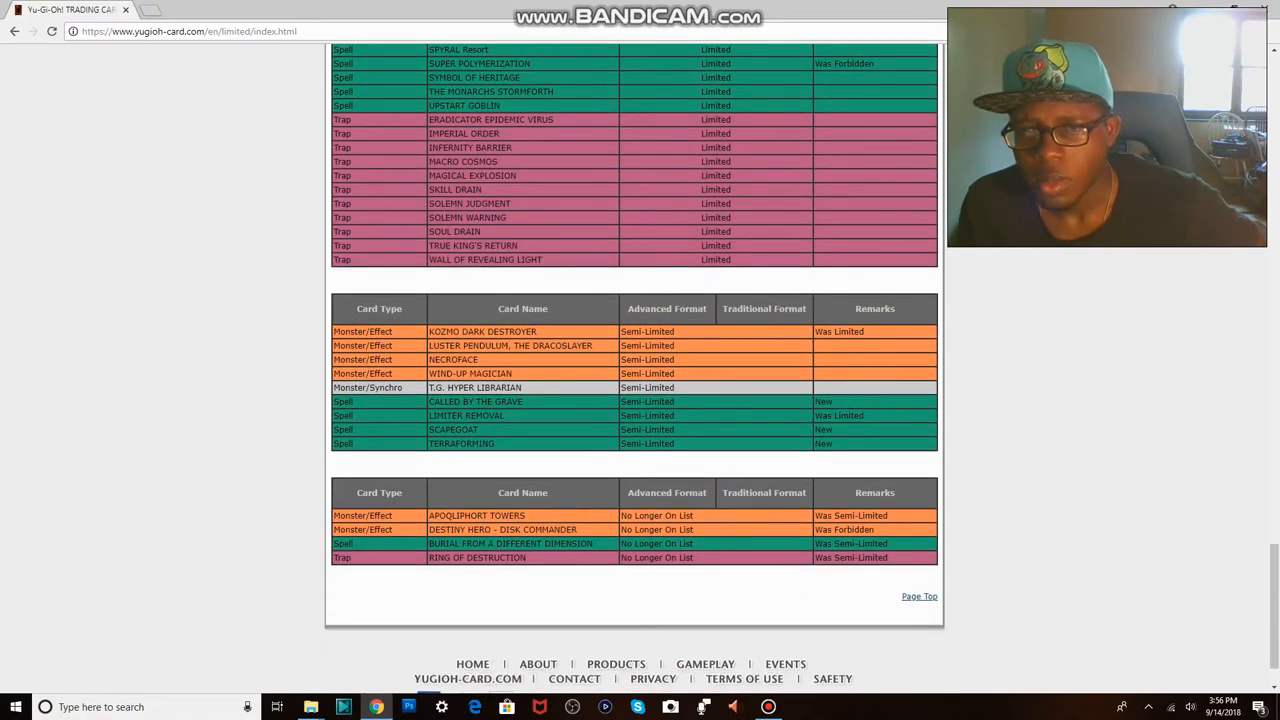
scroll(up, 3)
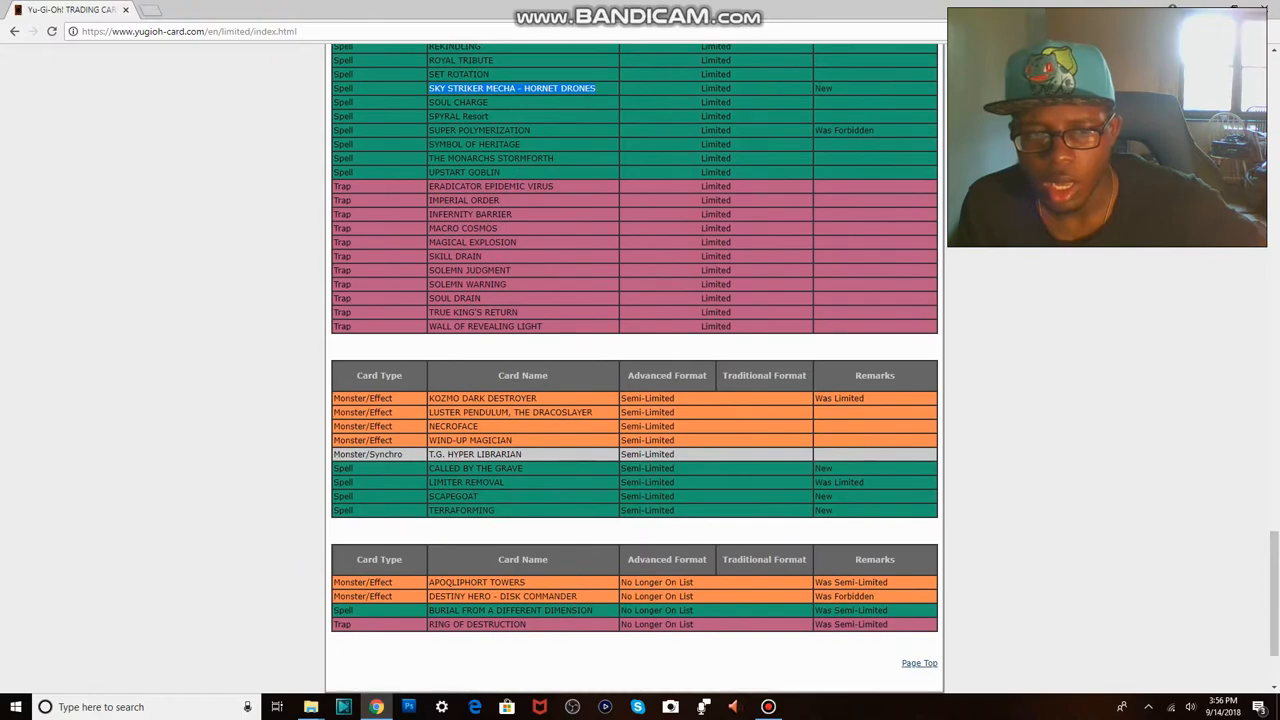
scroll(up, 3)
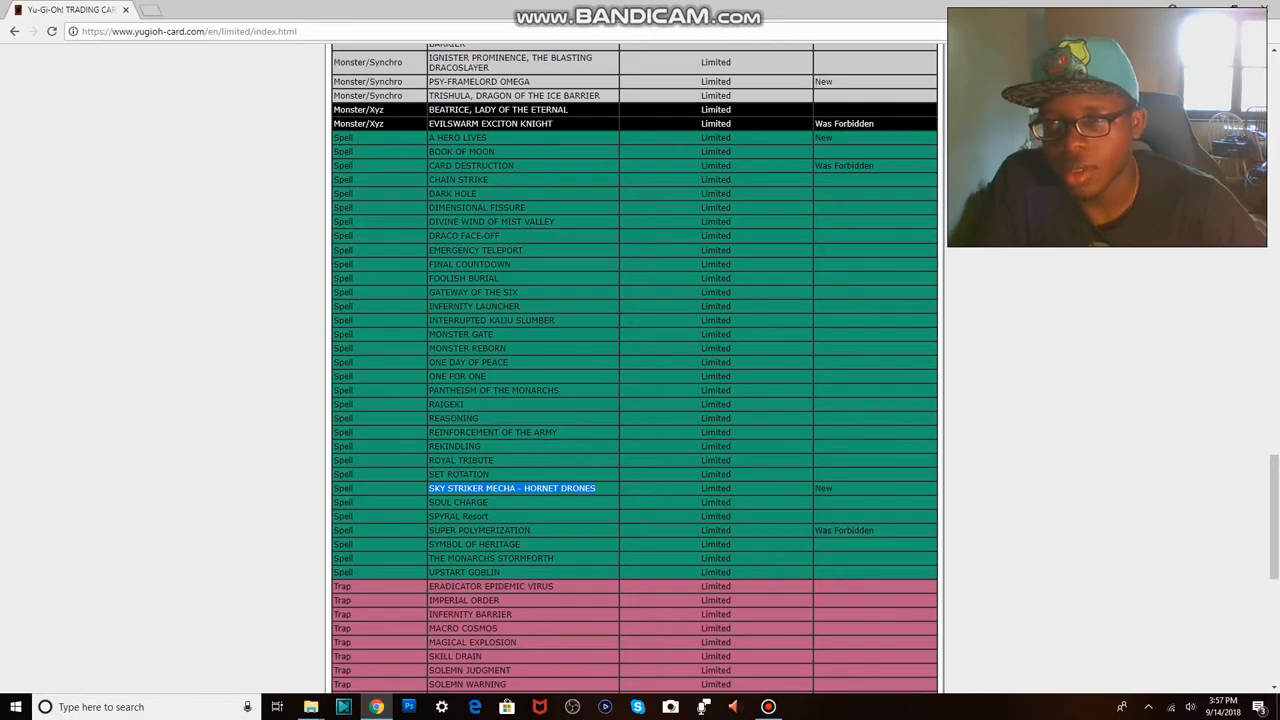
Step: Return to the page top, then scroll past the Forbidden monsters to the Limited header
scroll(up, 3)
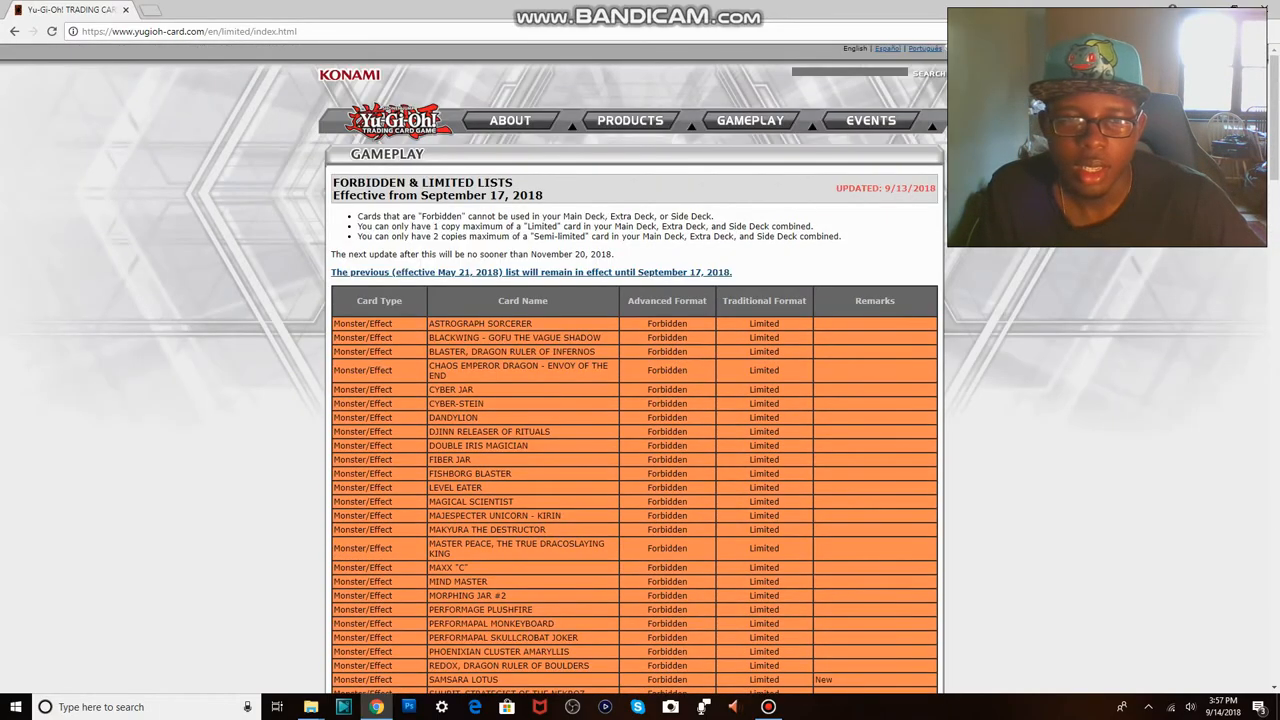
scroll(down, 3)
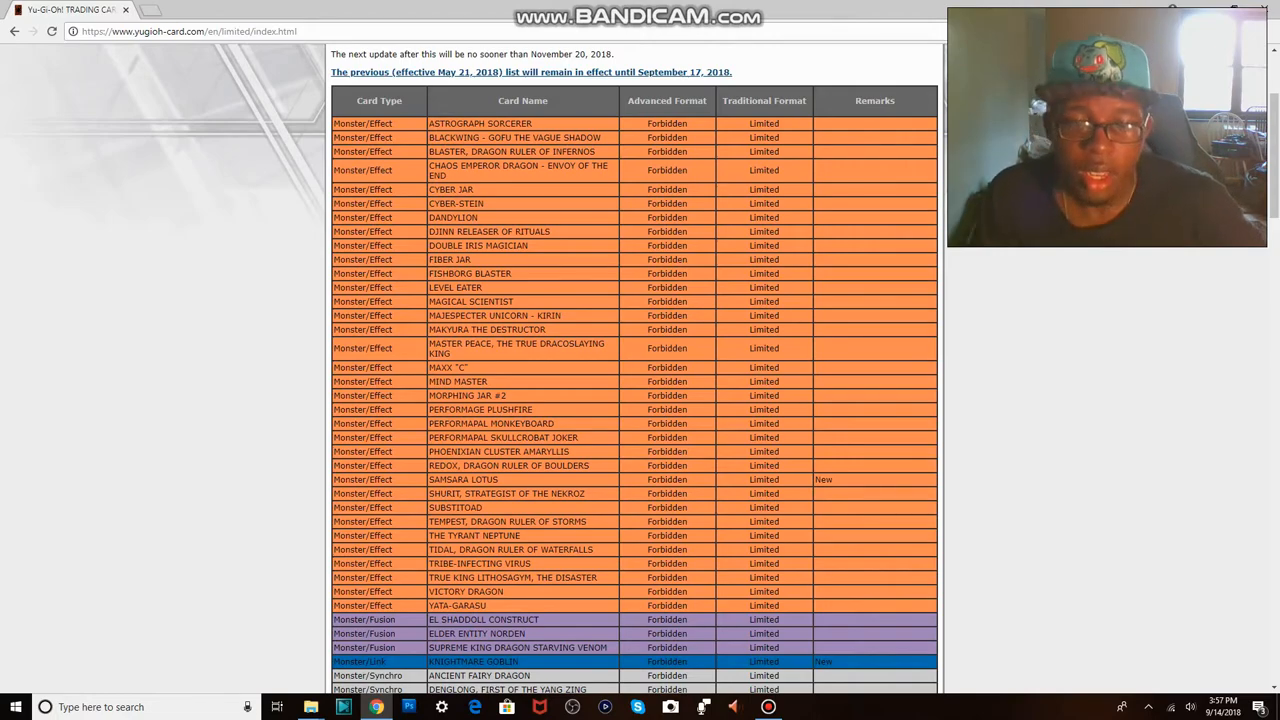
scroll(down, 3)
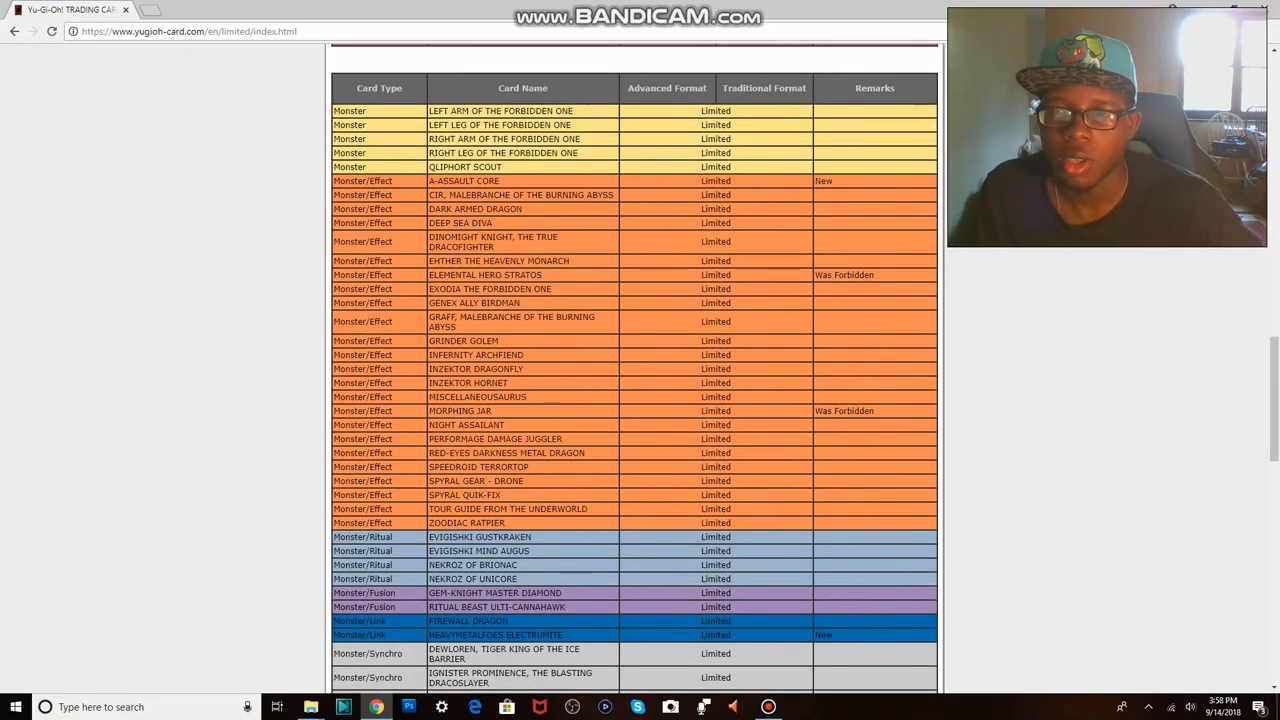
Step: Scroll down through the Limited monsters, spells and traps to the Semi-Limited table
scroll(down, 3)
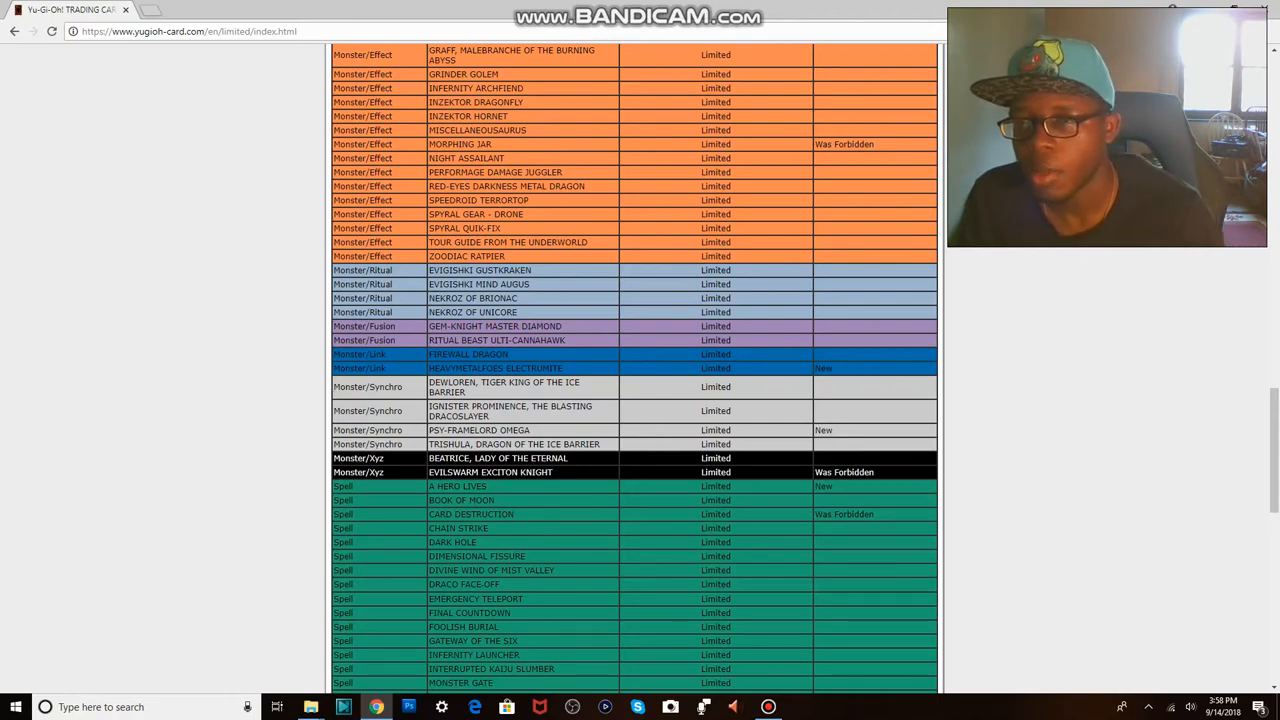
scroll(down, 3)
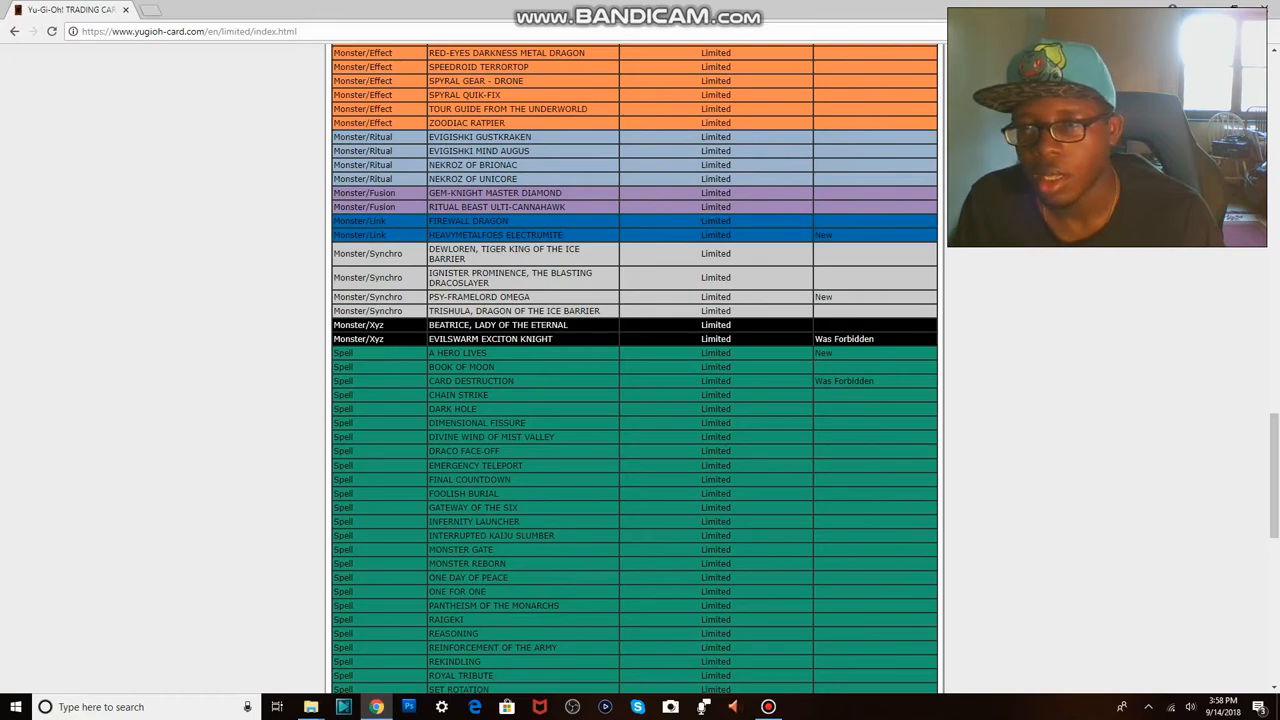
scroll(down, 3)
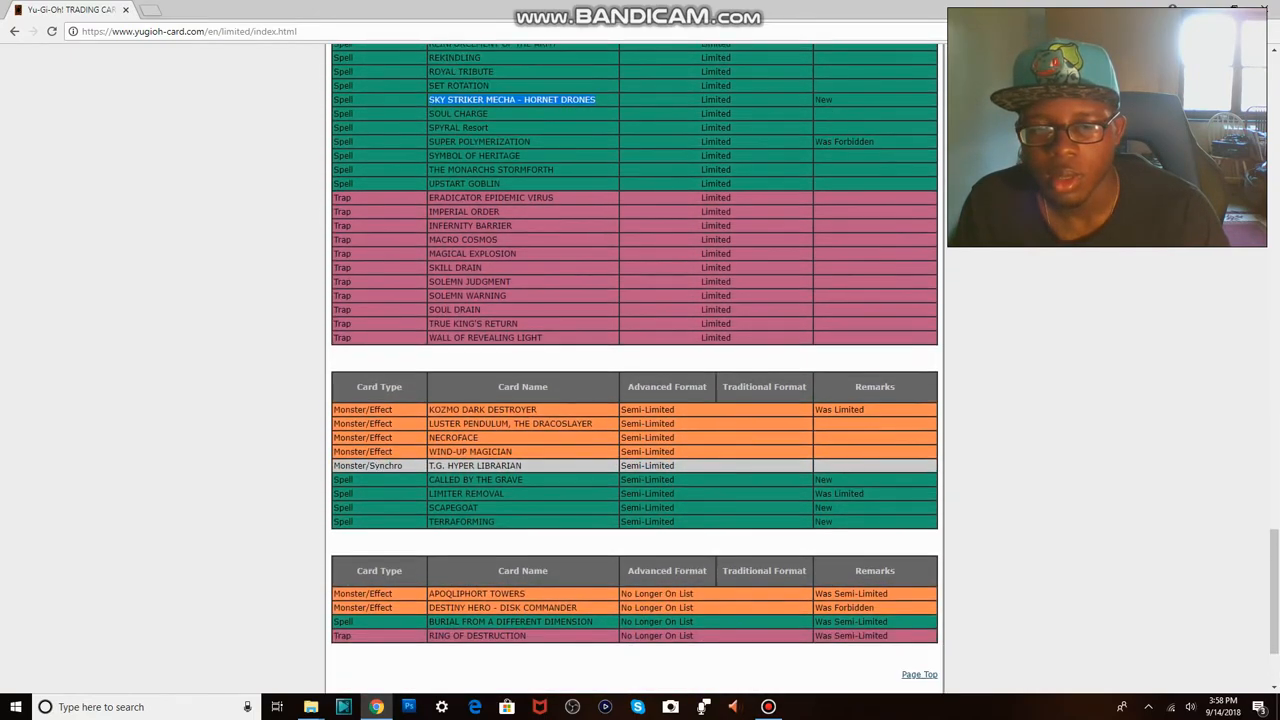
scroll(down, 3)
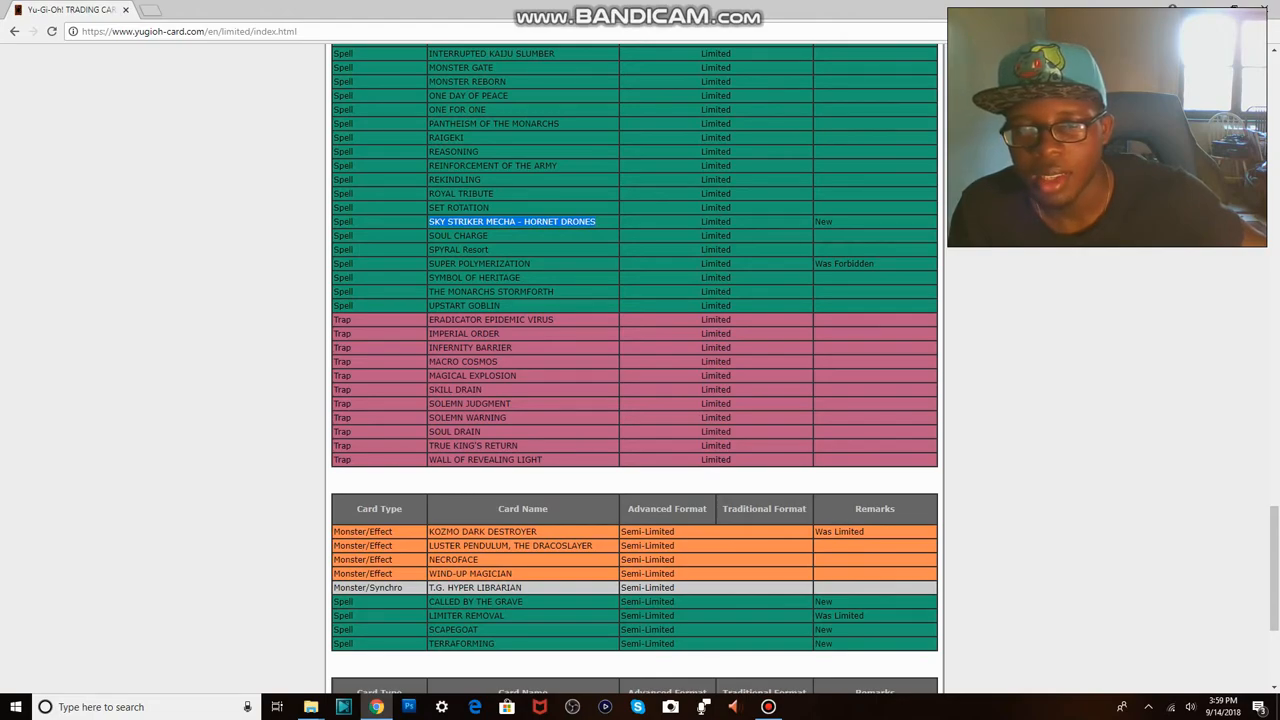
Step: Scroll back up to the top of the Forbidden table
scroll(up, 3)
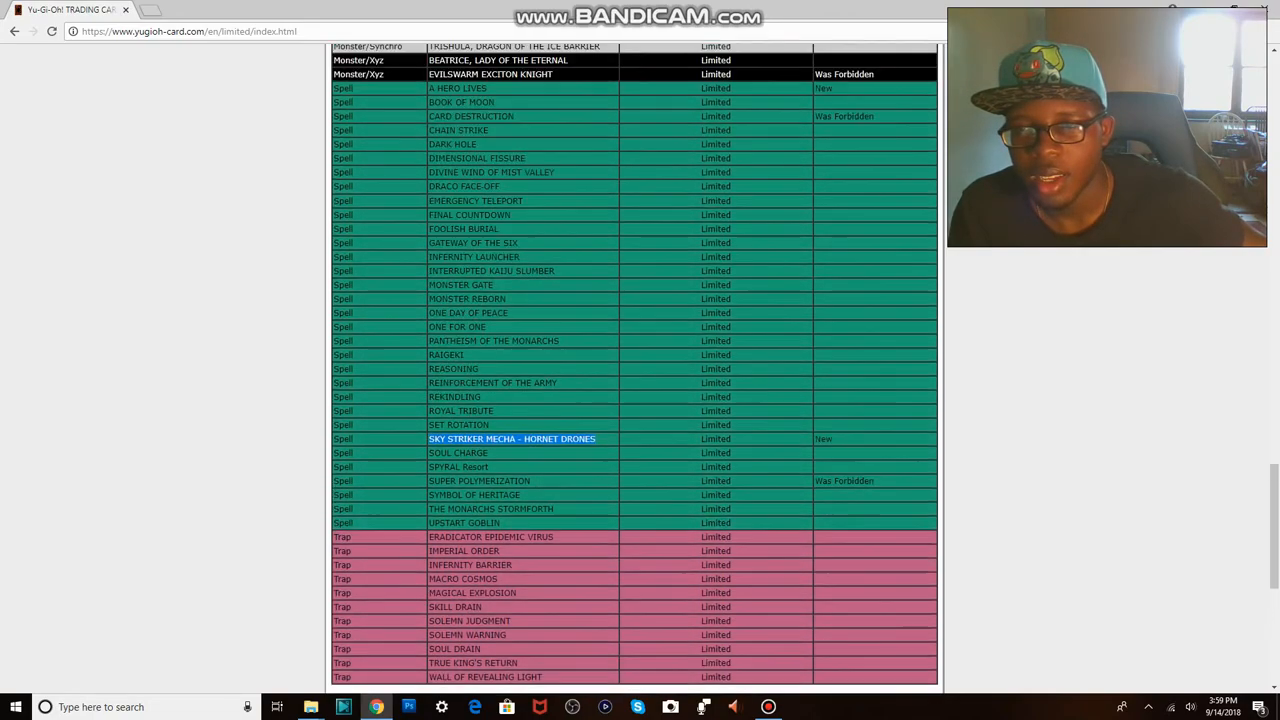
scroll(up, 3)
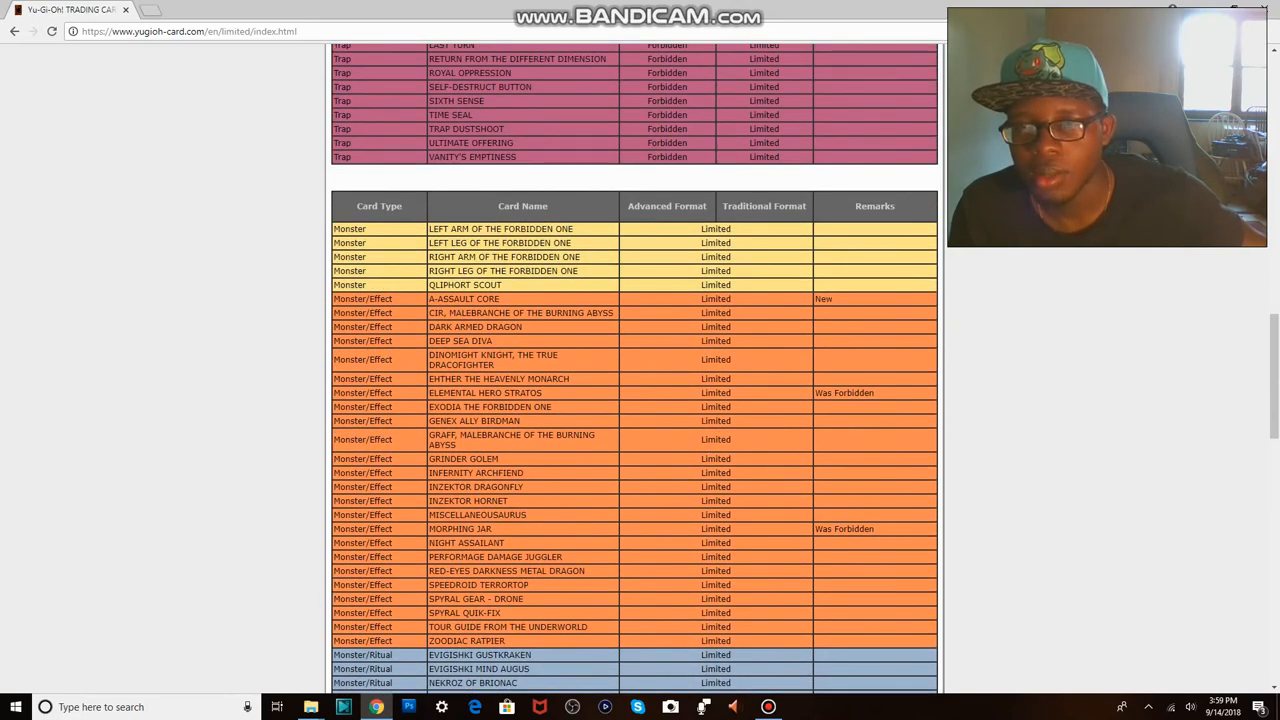
scroll(up, 3)
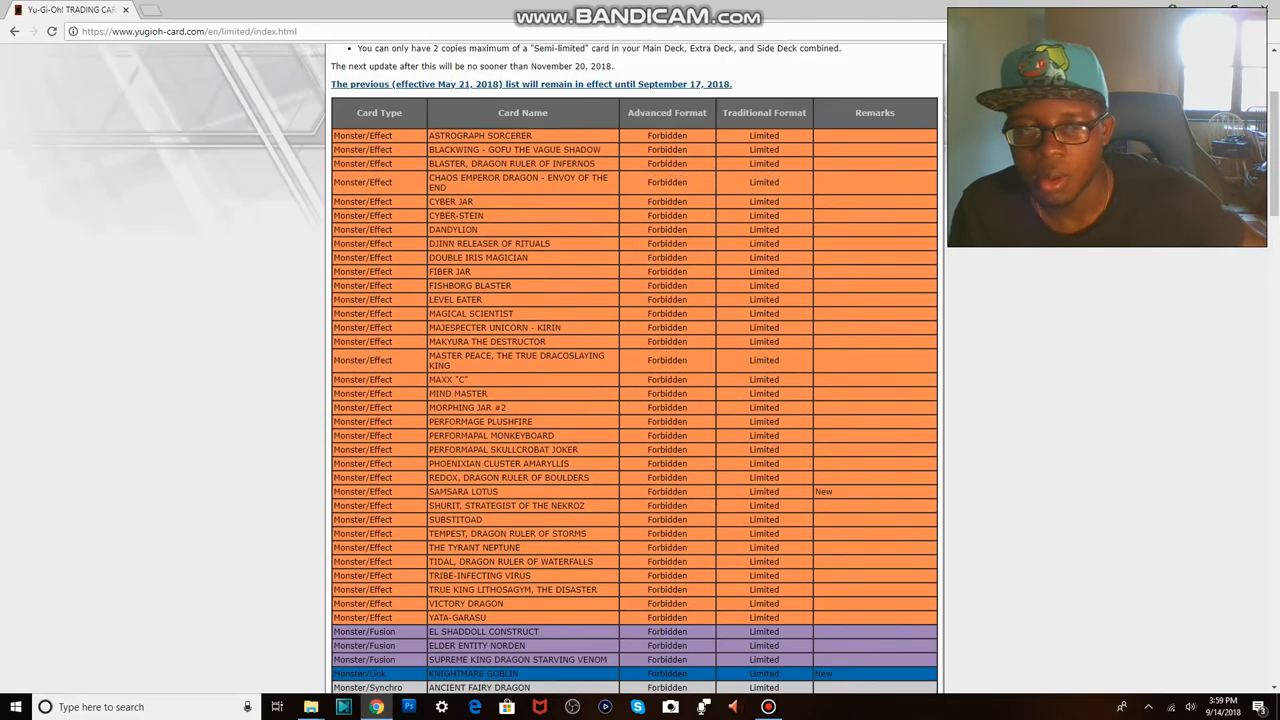
Step: Scroll down to the Forbidden Spell/Trap rows and the Limited list header
scroll(down, 3)
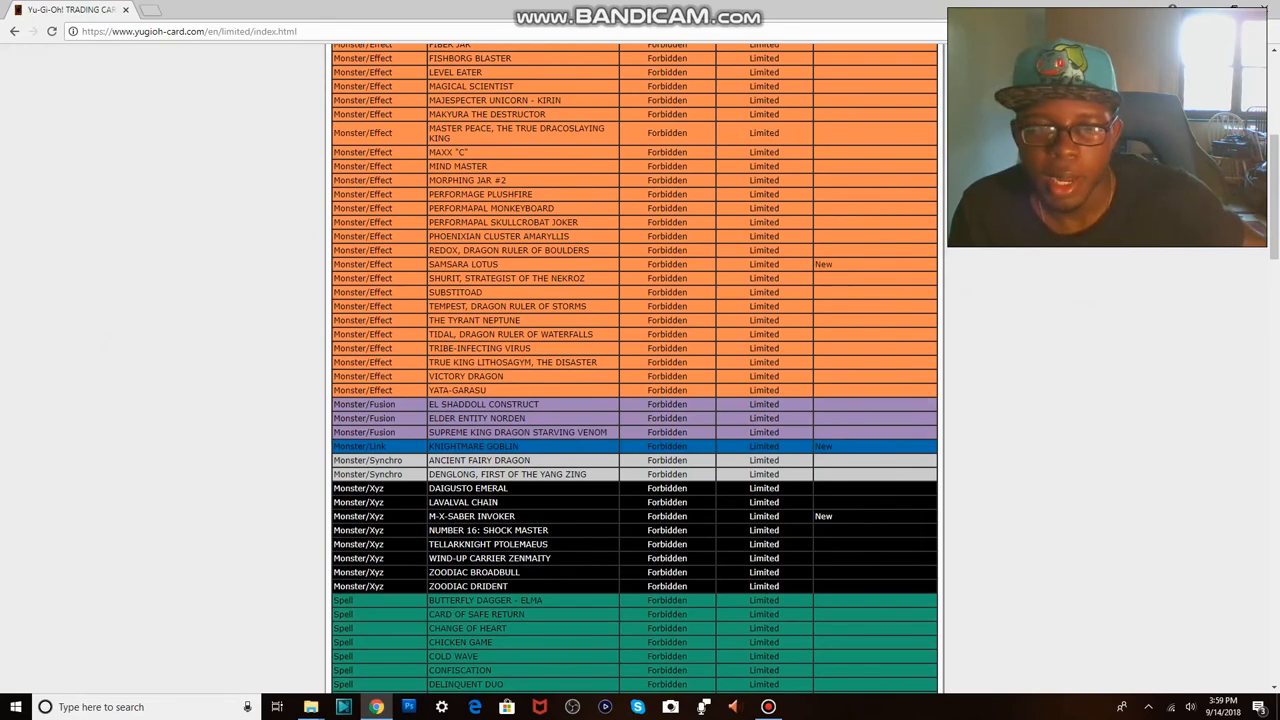
scroll(down, 3)
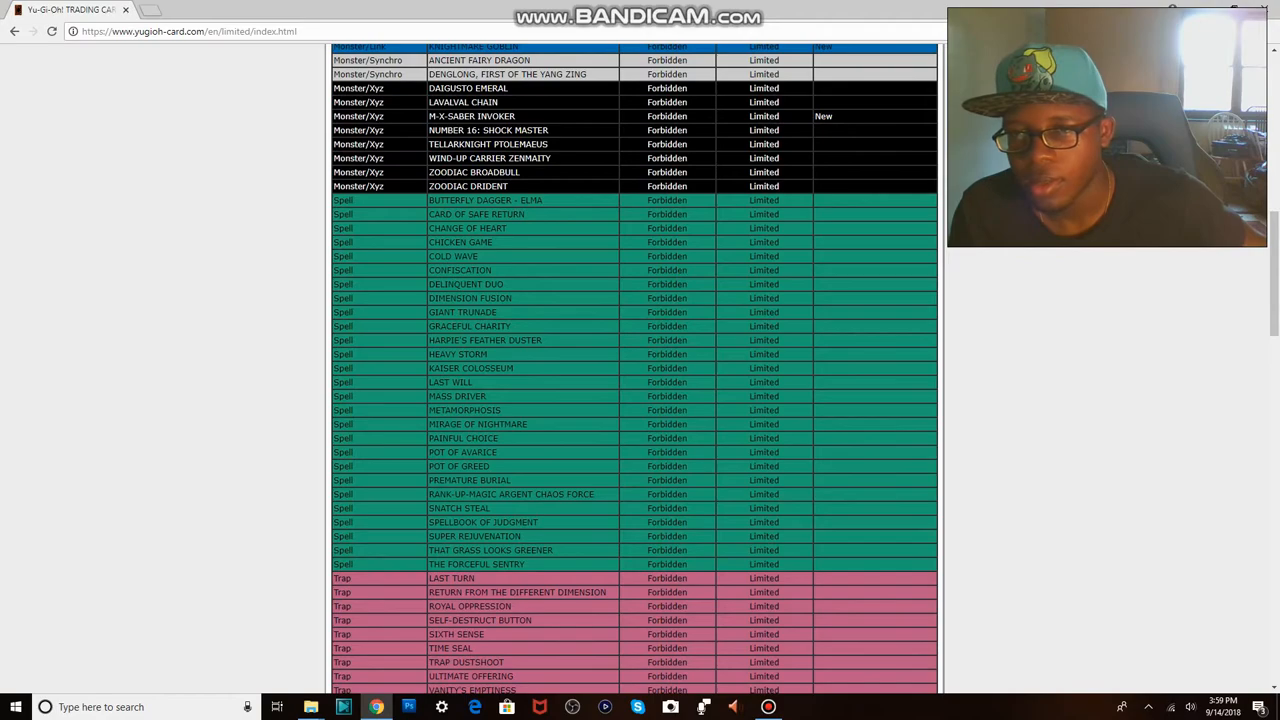
scroll(down, 3)
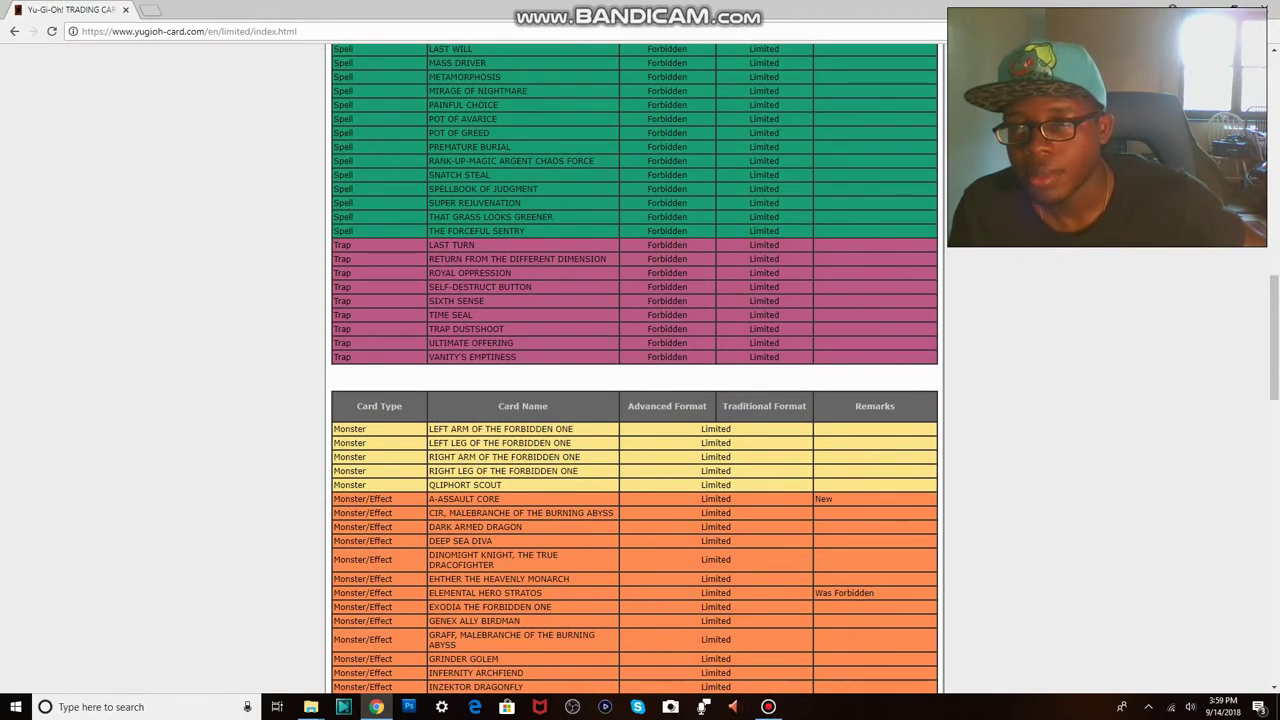